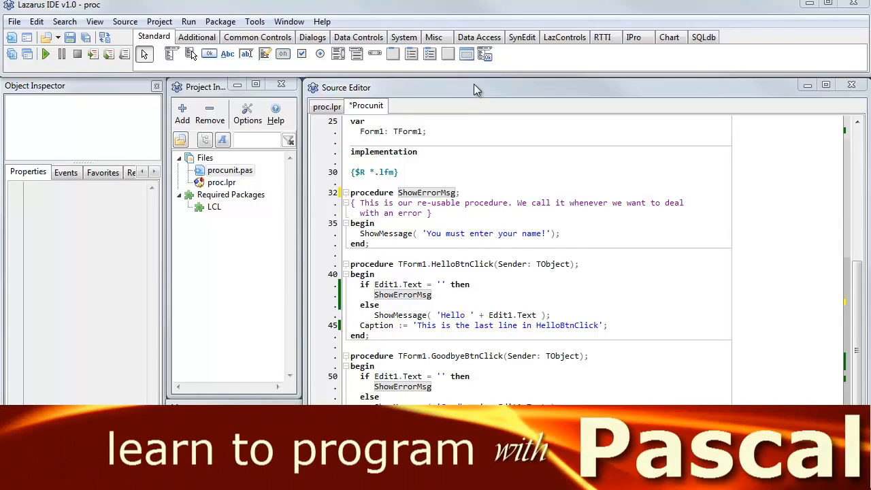
Save the modified procunit.pas with the successful proc build shown in Messages.
click(47, 54)
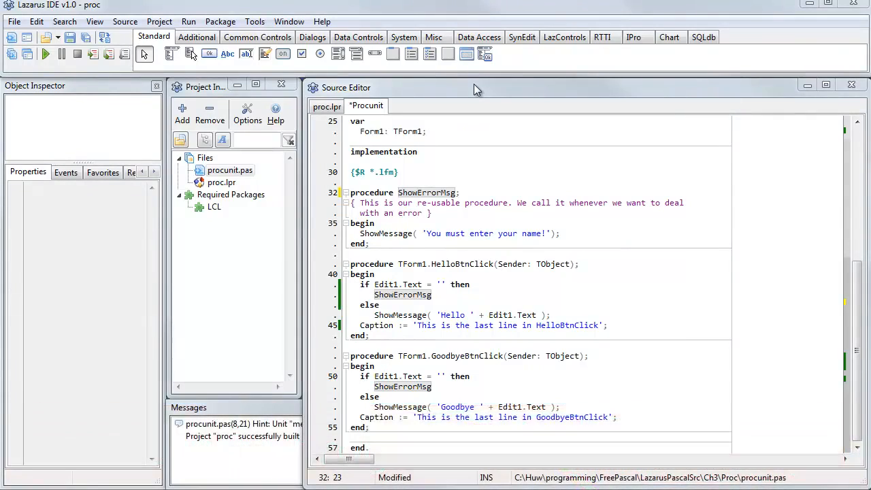
mouse_move(501, 216)
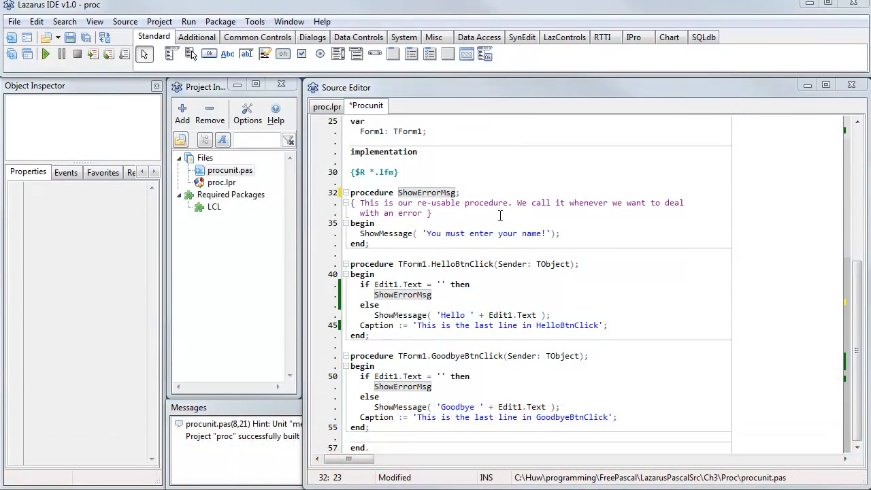
mouse_move(503, 219)
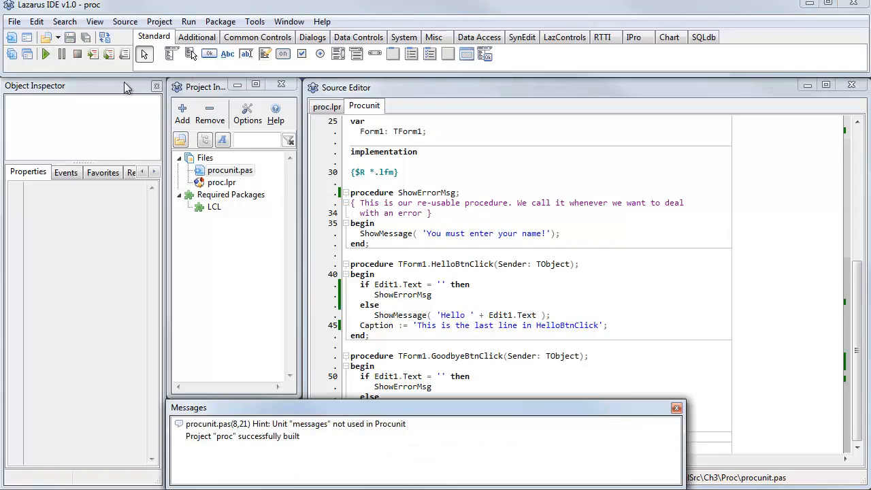
Run the proc program and test Hello and Goodbye with the name 'Huw' entered.
click(45, 54)
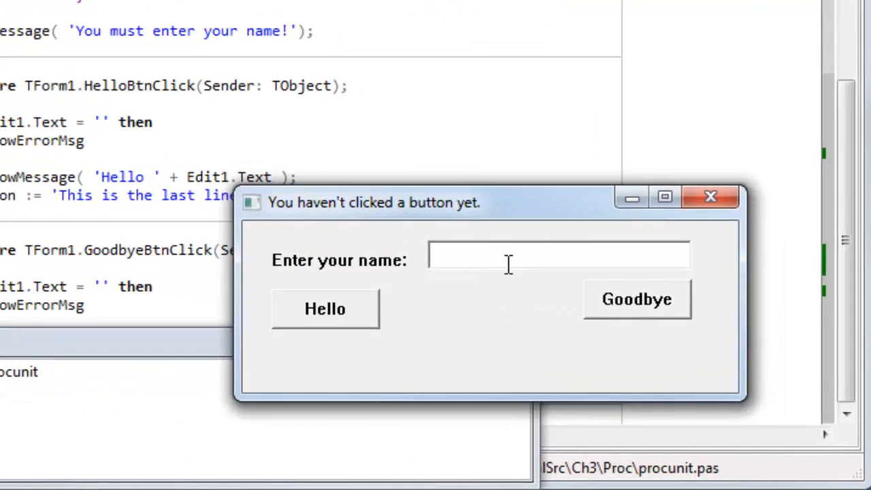
text(Huw)
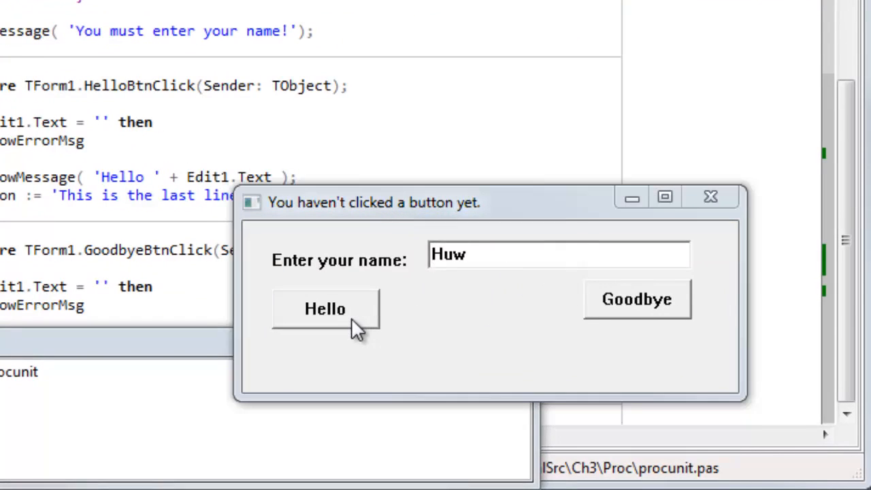
click(325, 308)
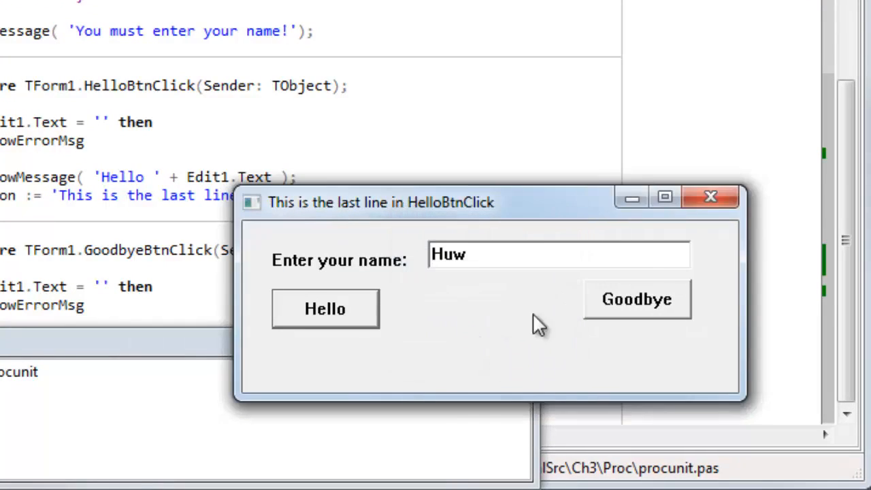
click(635, 299)
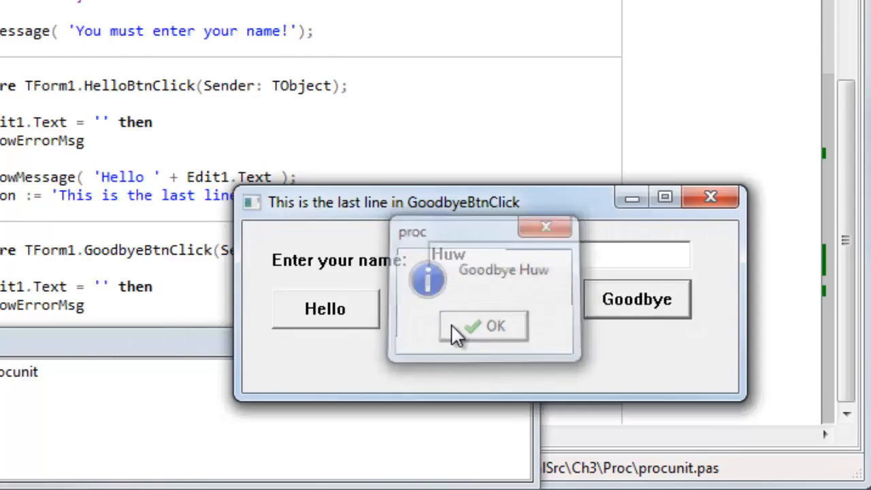
click(483, 326)
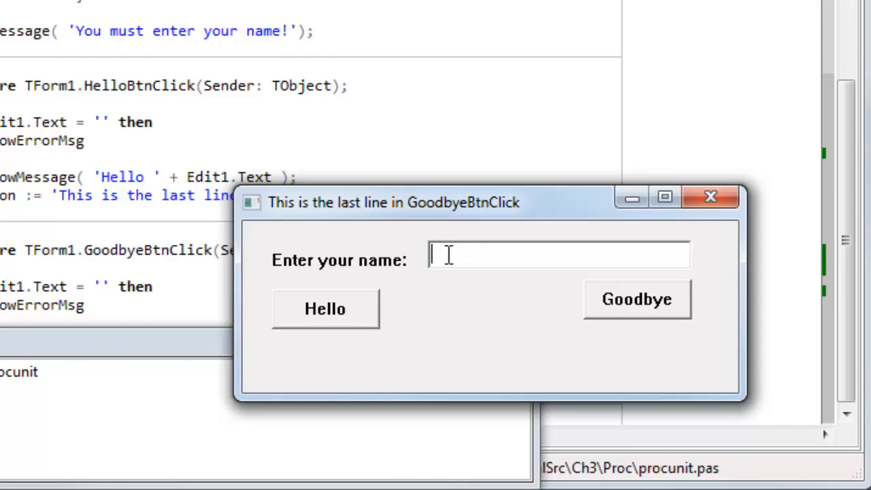
Test the handler with no name entered and dismiss the missing-name warning.
click(324, 308)
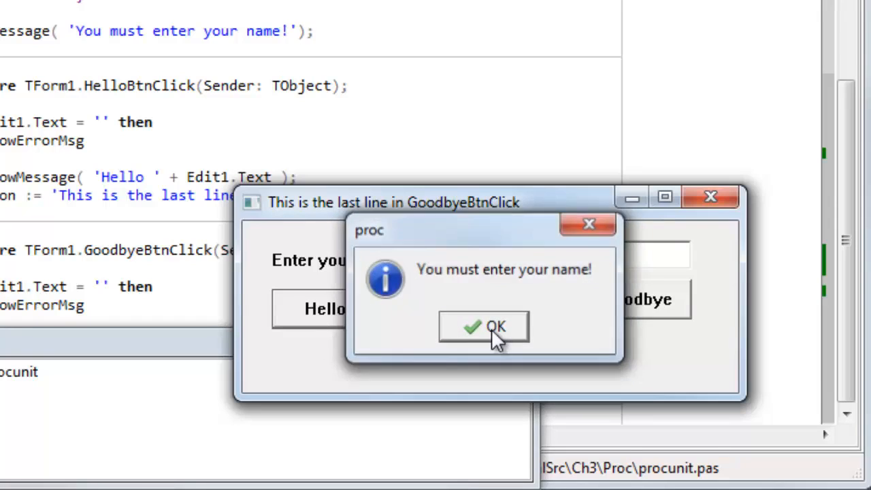
click(485, 326)
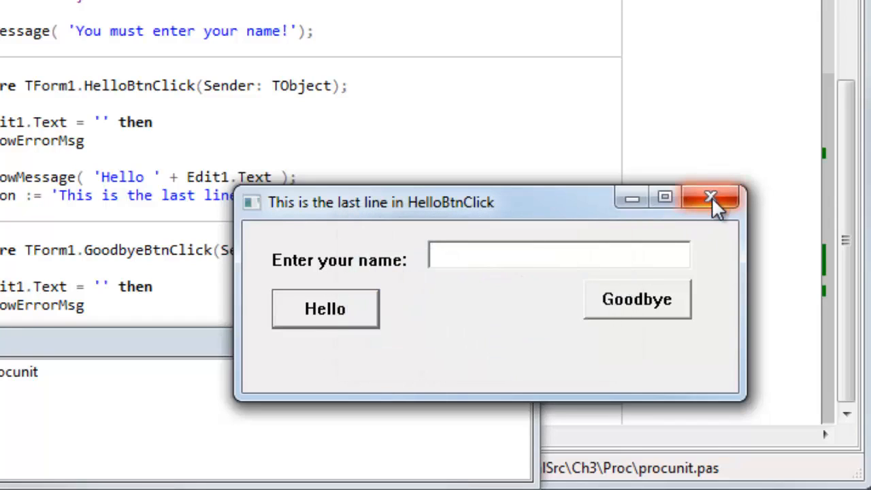
click(710, 197)
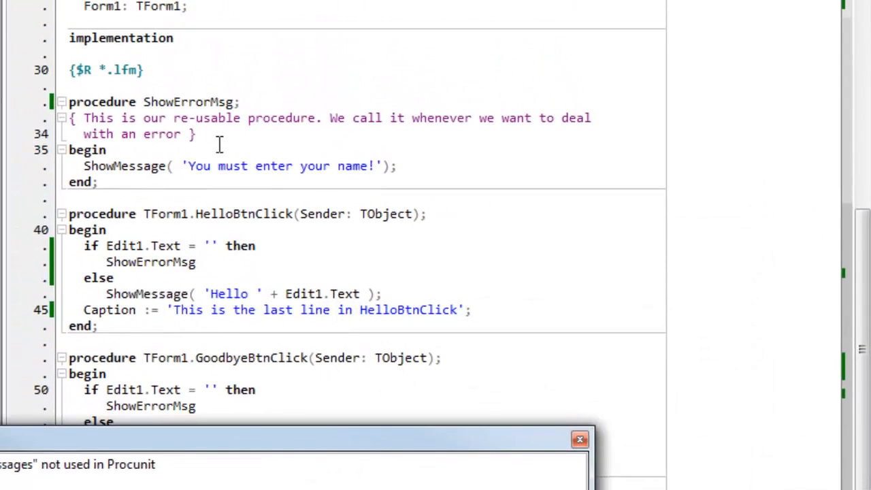
click(580, 438)
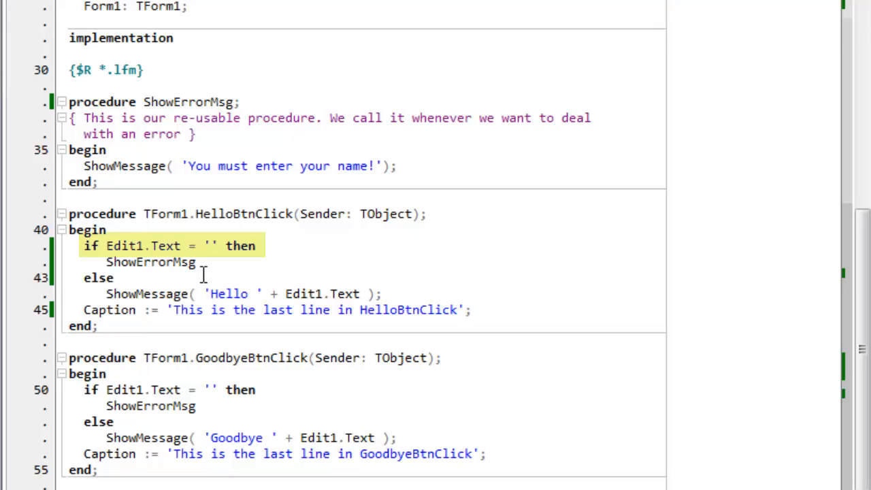
click(204, 278)
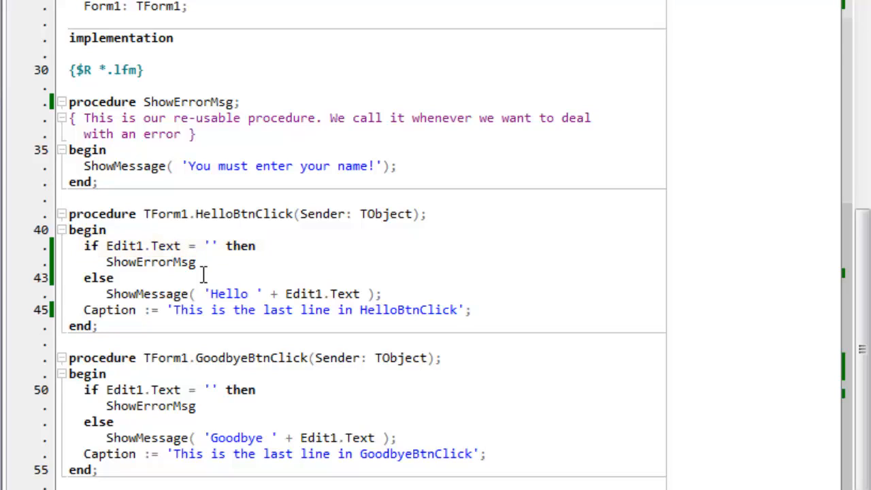
click(292, 277)
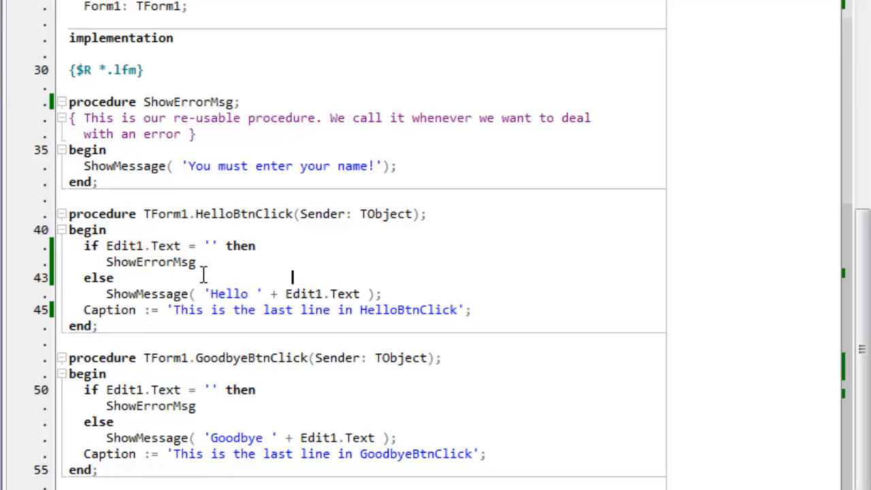
double_click(150, 261)
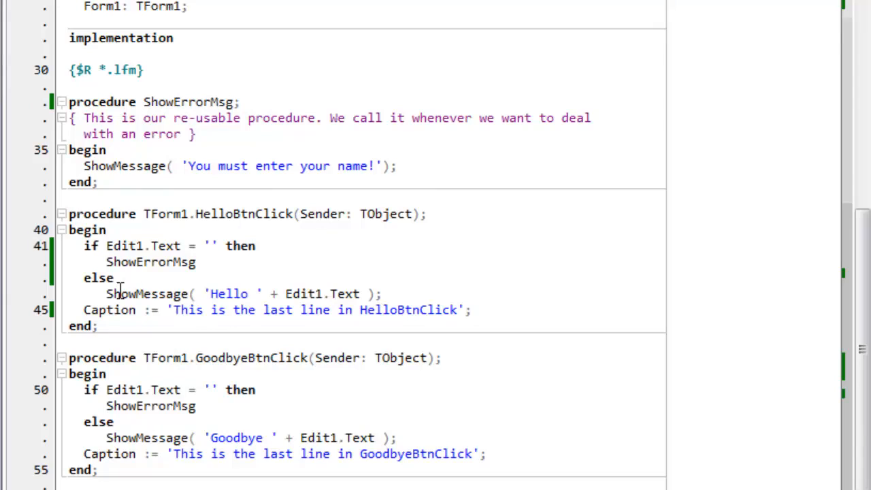
double_click(147, 294)
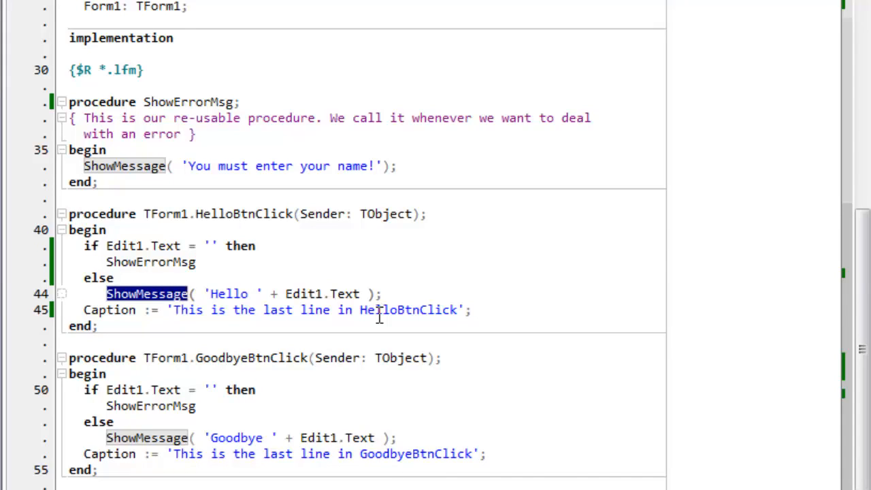
mouse_move(279, 308)
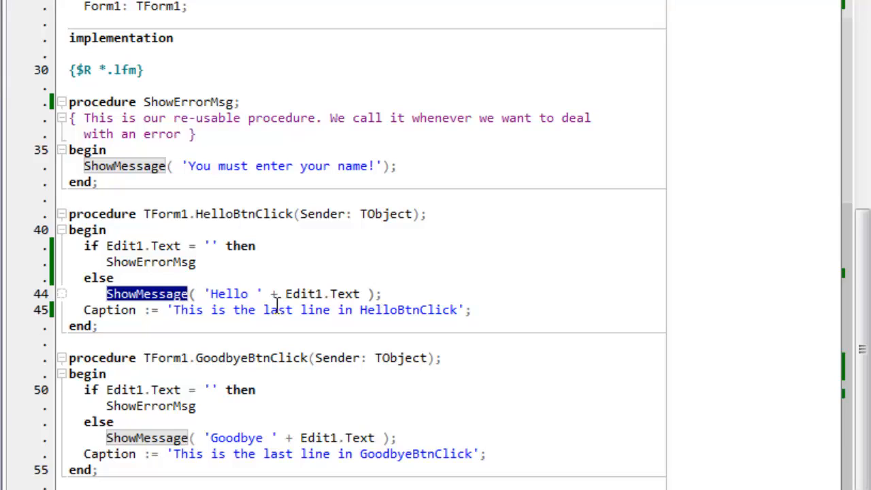
mouse_move(398, 296)
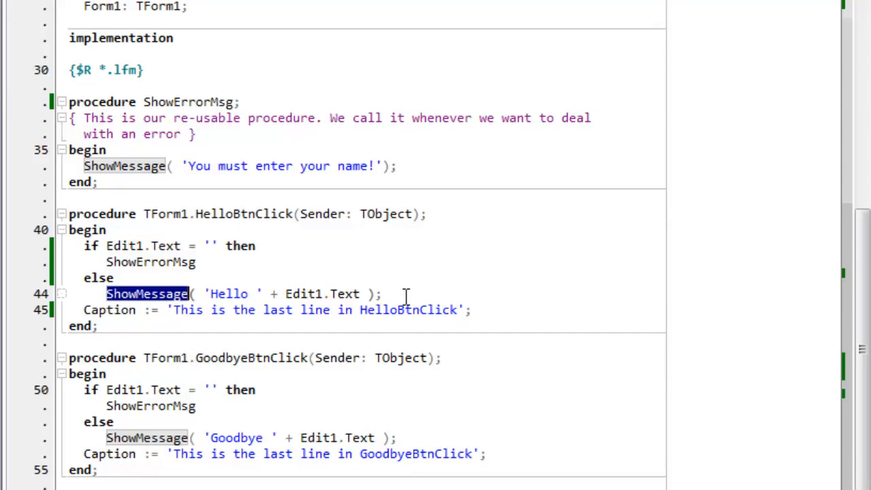
mouse_move(256, 405)
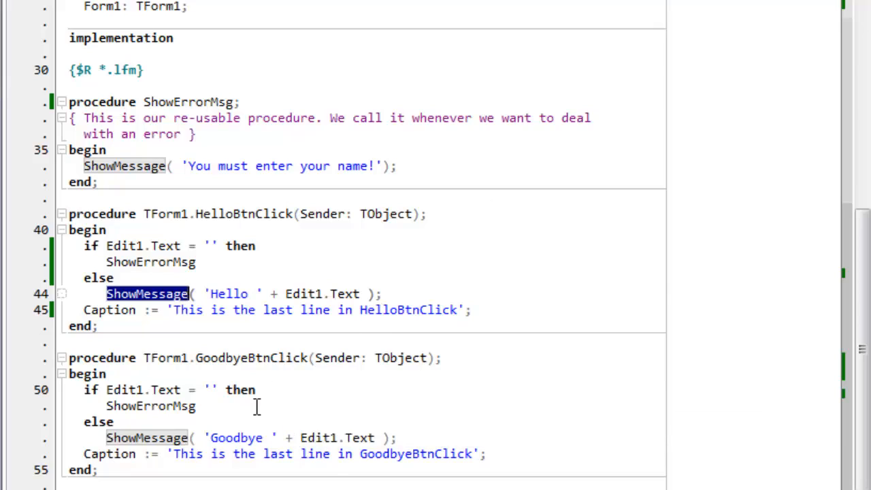
mouse_move(168, 414)
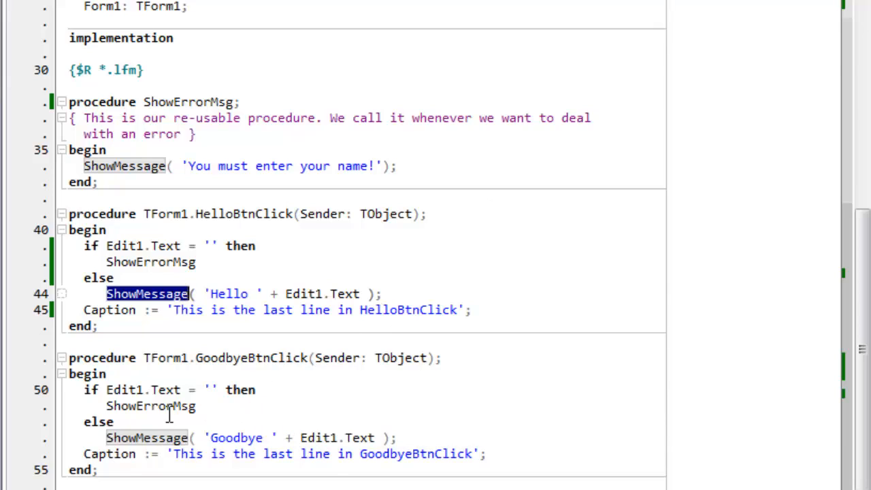
mouse_move(351, 461)
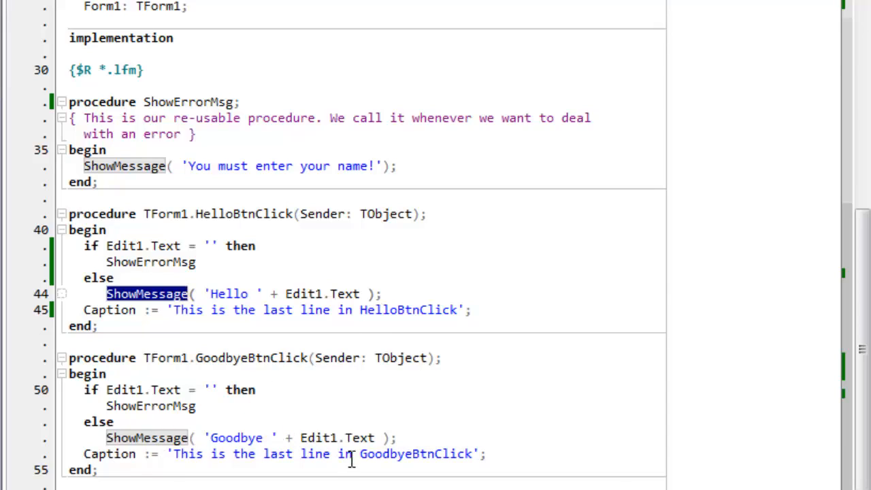
mouse_move(374, 438)
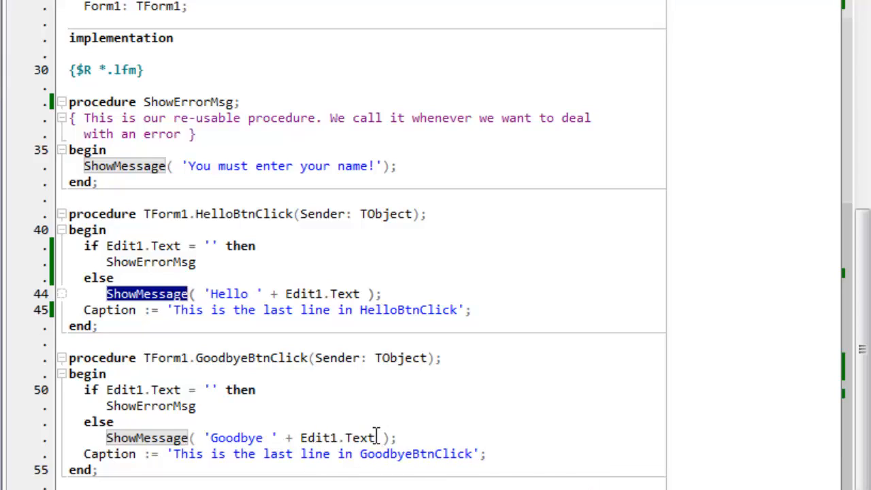
mouse_move(408, 437)
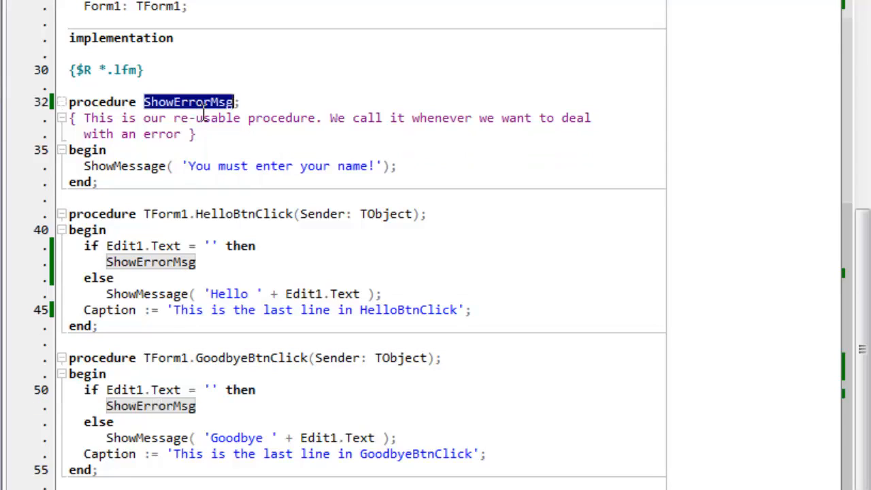
mouse_move(192, 237)
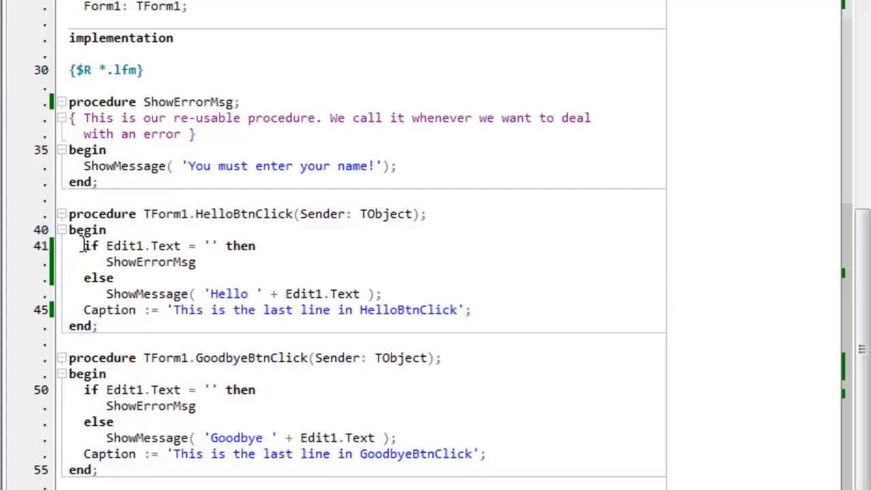
drag(83, 245, 125, 277)
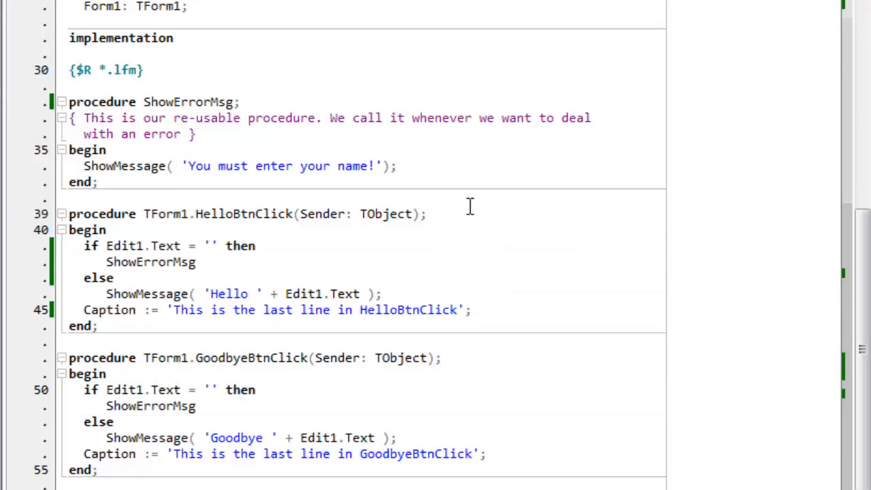
mouse_move(400, 357)
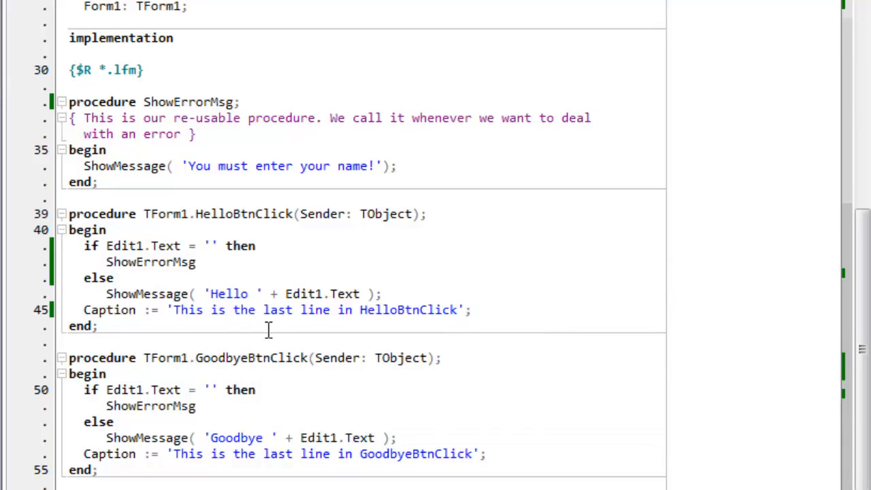
mouse_move(103, 272)
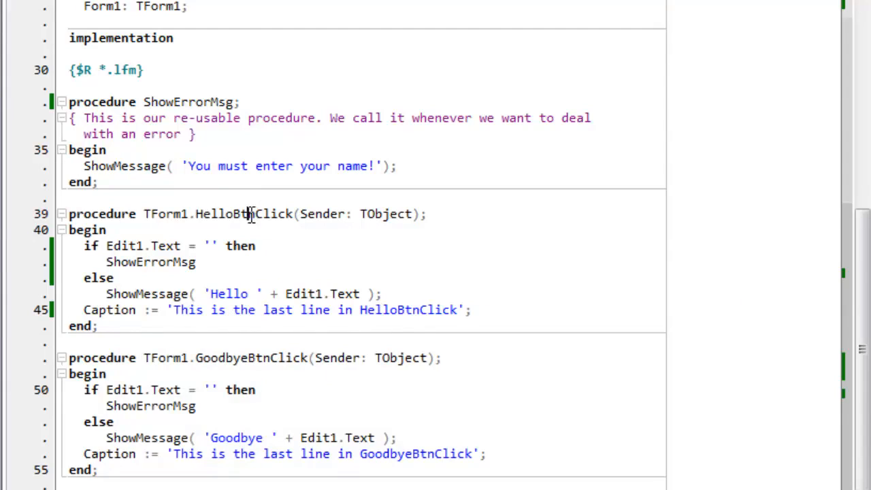
double_click(244, 214)
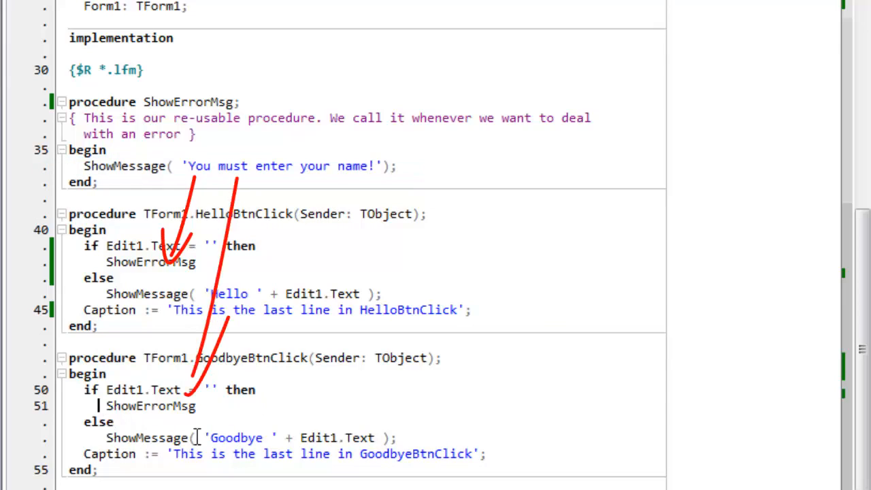
double_click(149, 406)
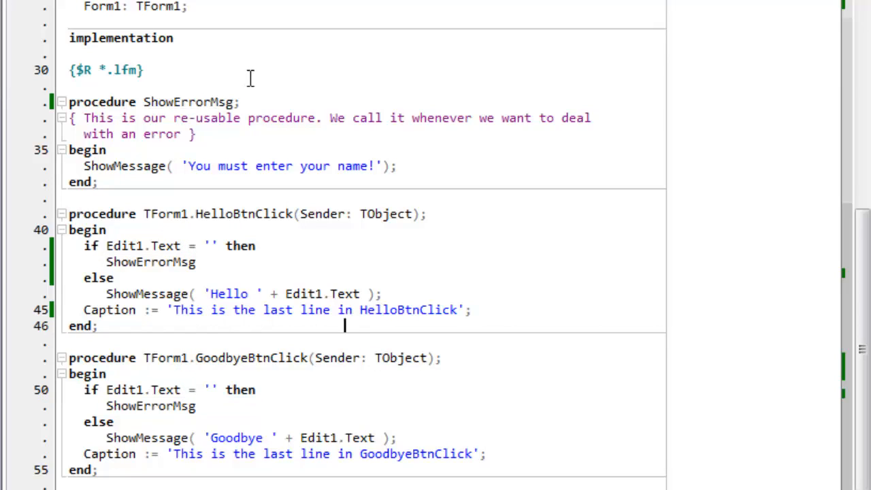
mouse_move(451, 242)
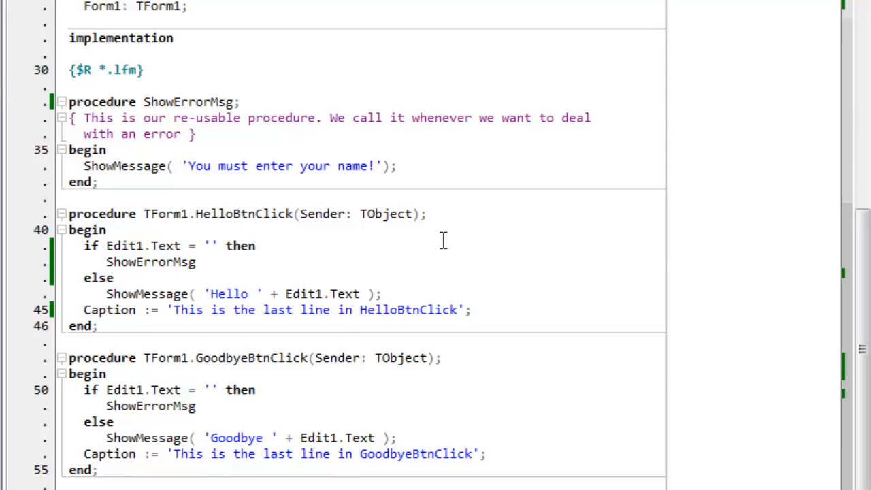
click(344, 325)
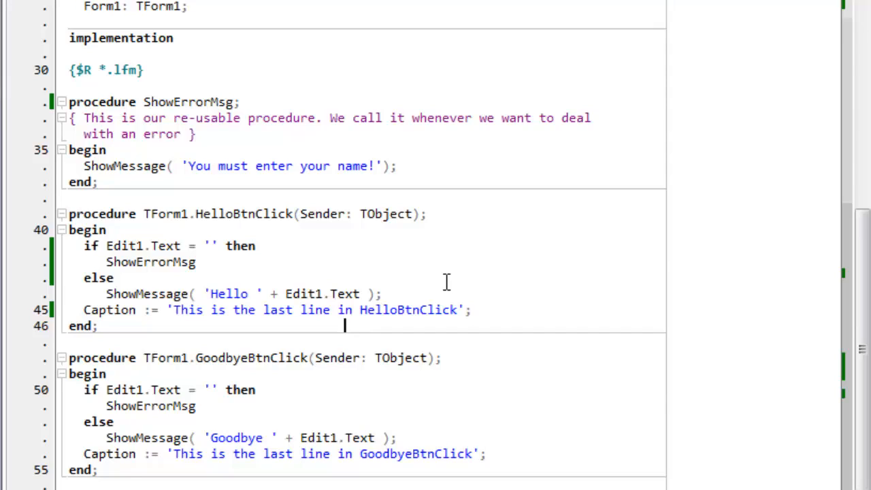
mouse_move(264, 286)
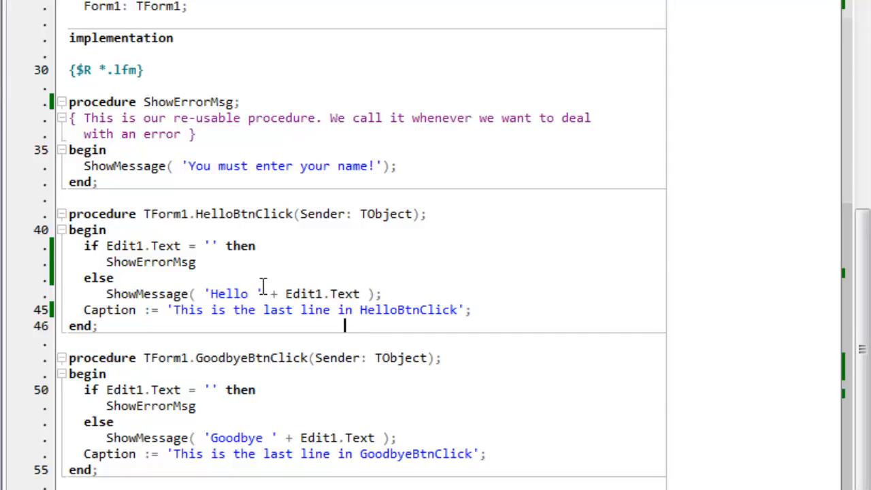
mouse_move(270, 198)
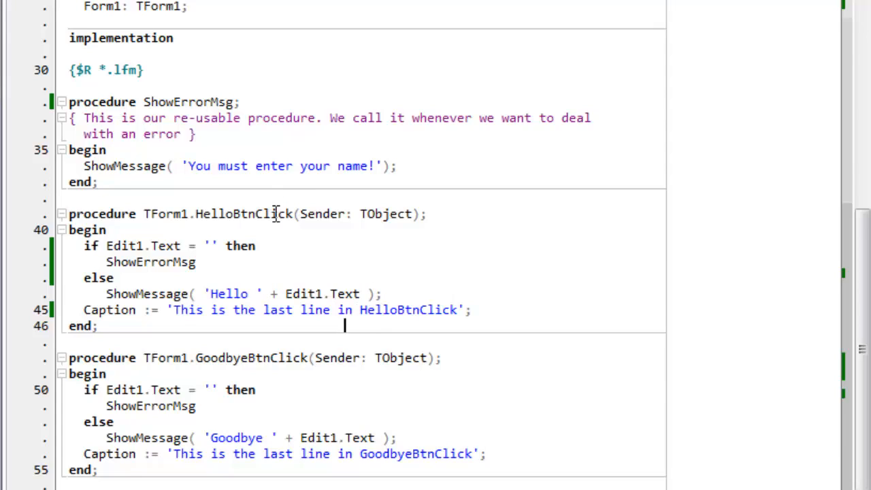
mouse_move(204, 102)
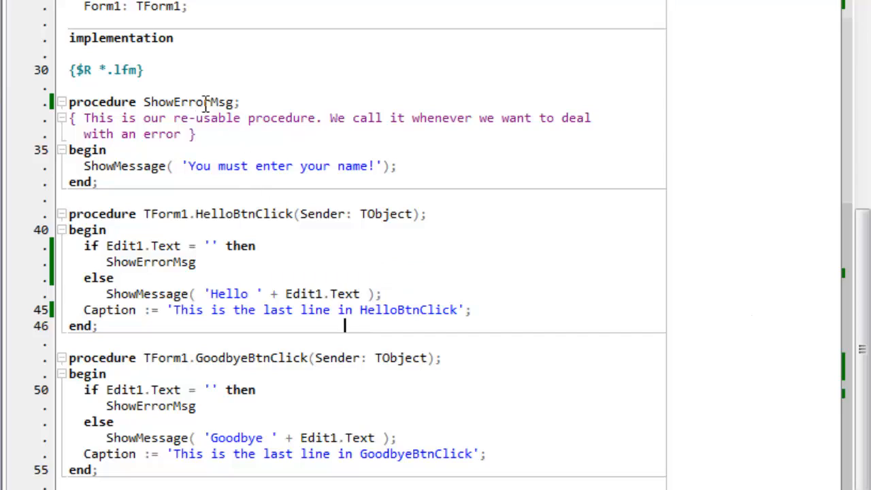
double_click(188, 100)
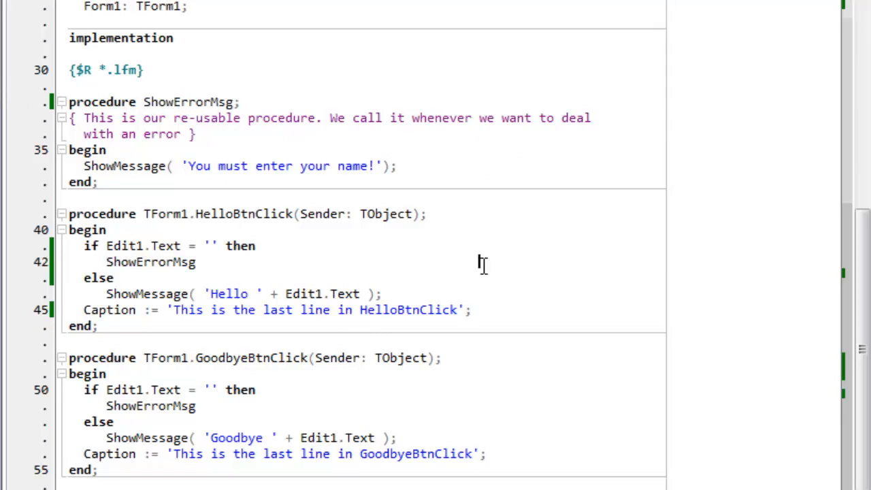
mouse_move(283, 328)
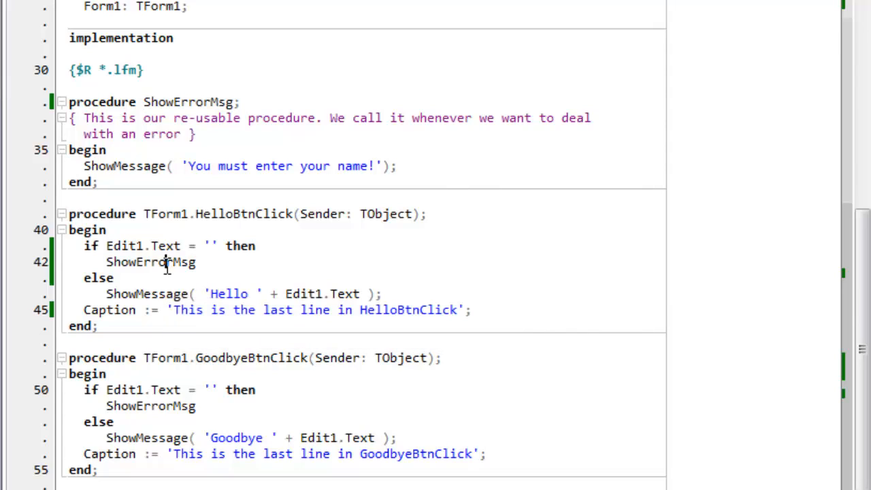
double_click(150, 261)
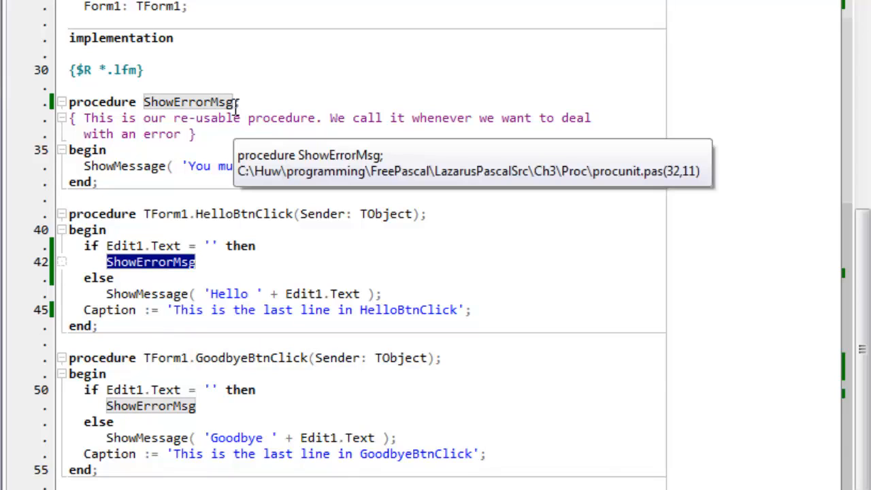
mouse_move(248, 282)
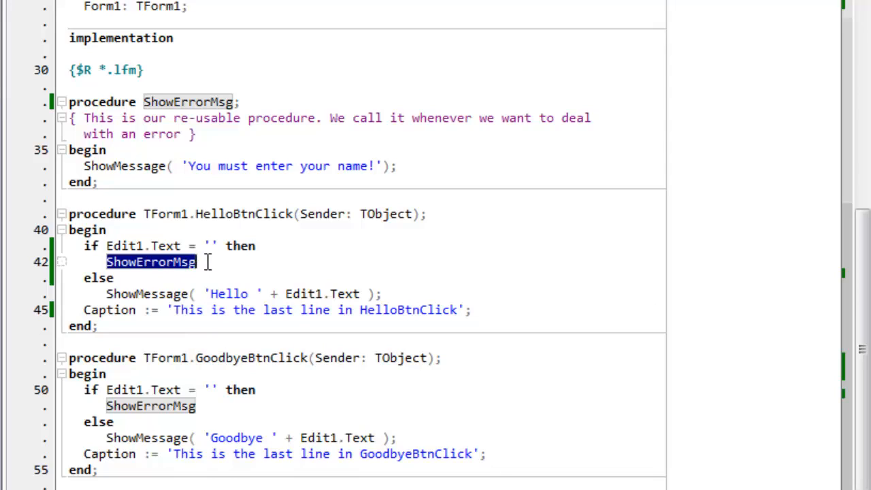
Add empty parentheses to the ShowErrorMsg call and its declaration, then run the program.
text(()
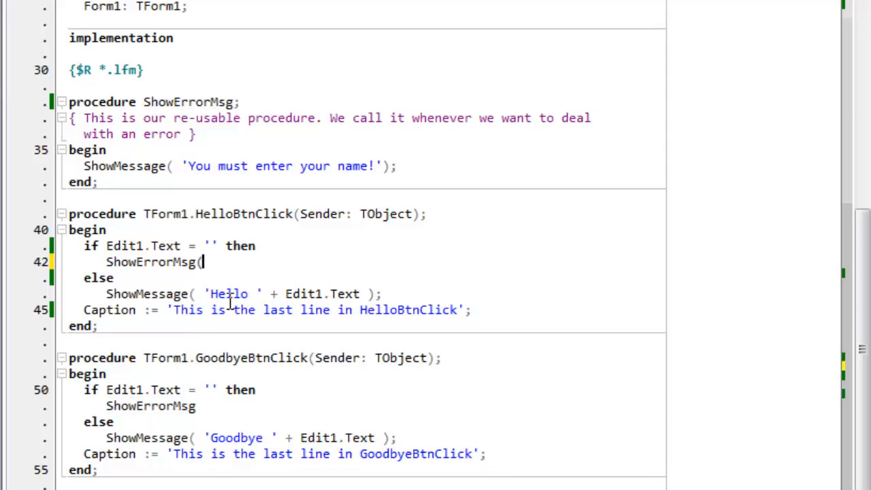
text())
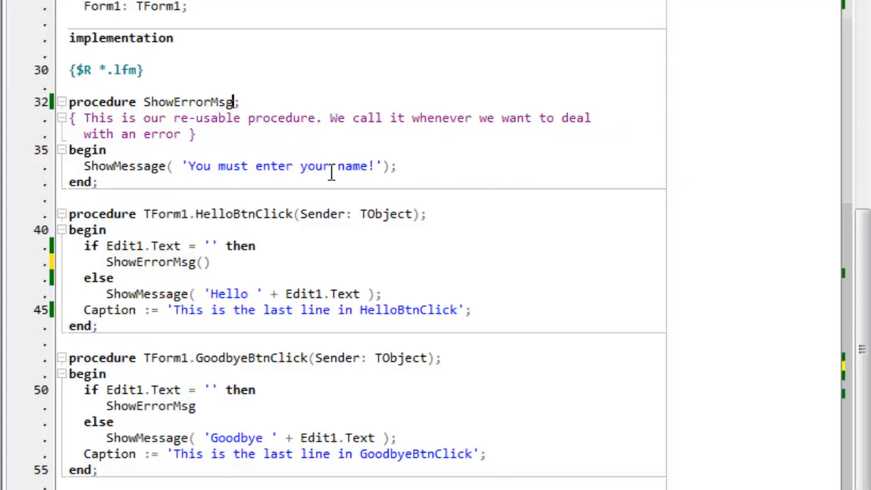
text(())
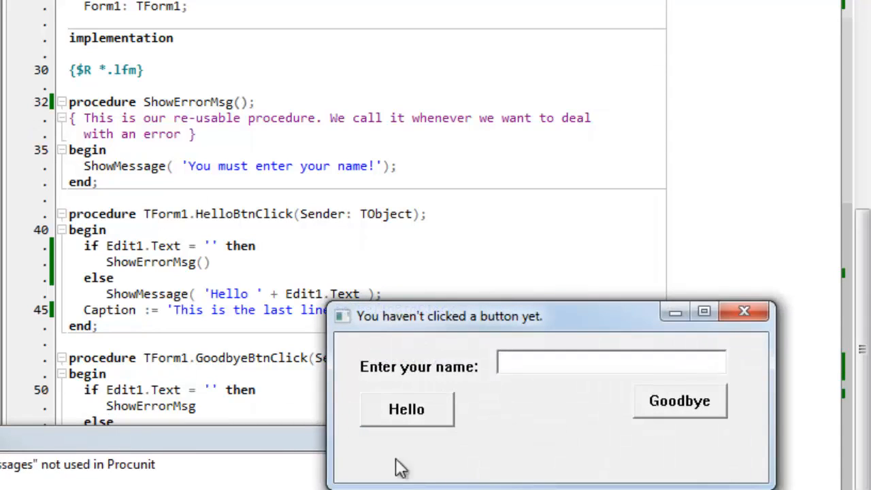
Close the running form to return to the Pfunit unit in the editor.
click(406, 408)
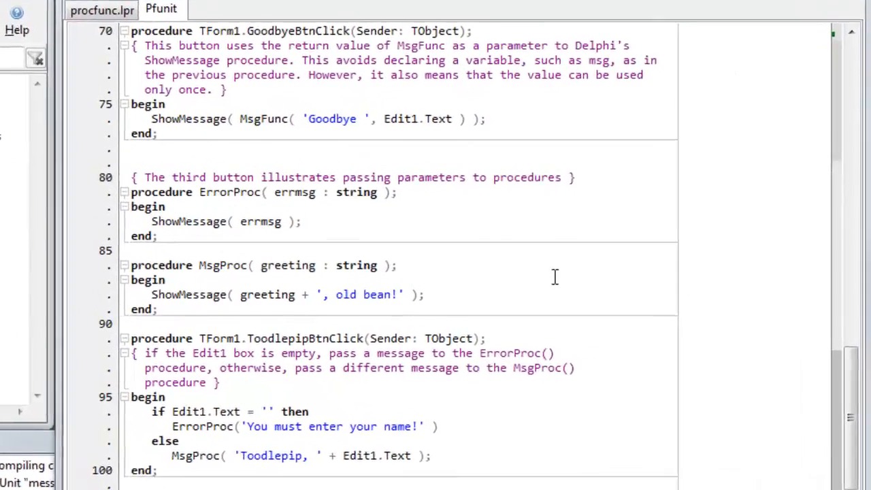
Highlight the errmsg parameter of ErrorProc and the greeting parameter of MsgProc.
scroll(down, 3)
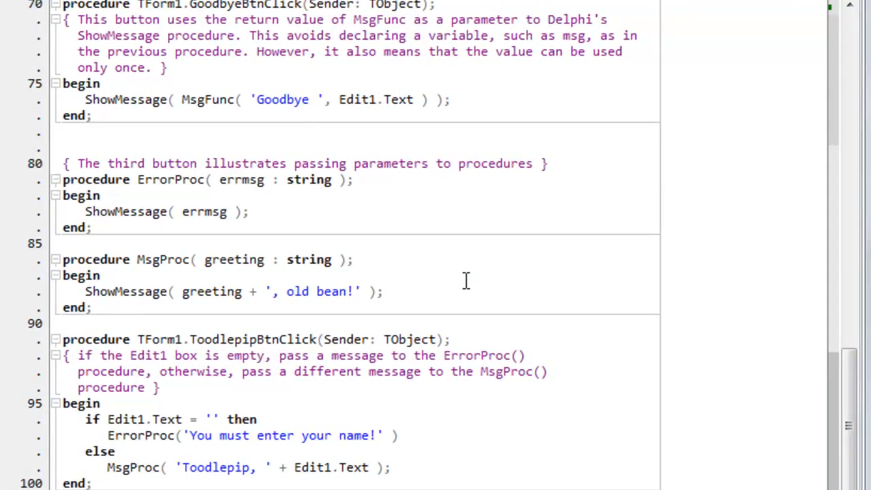
drag(63, 180, 93, 307)
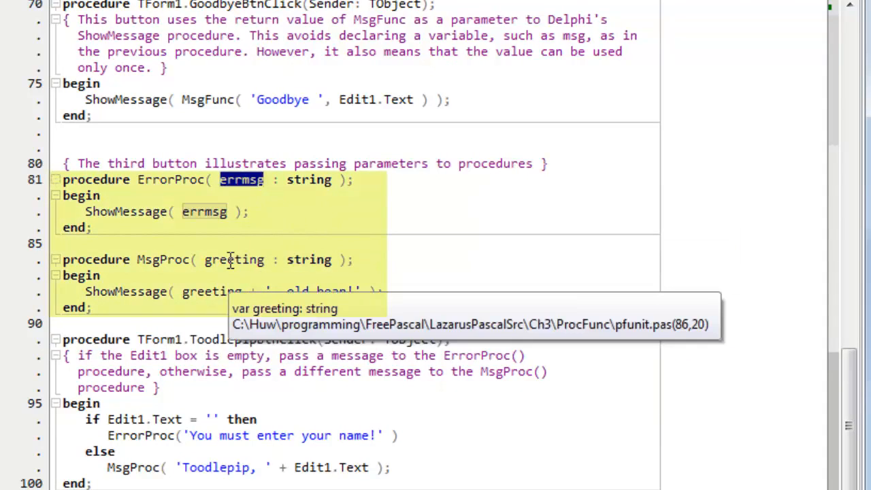
double_click(234, 259)
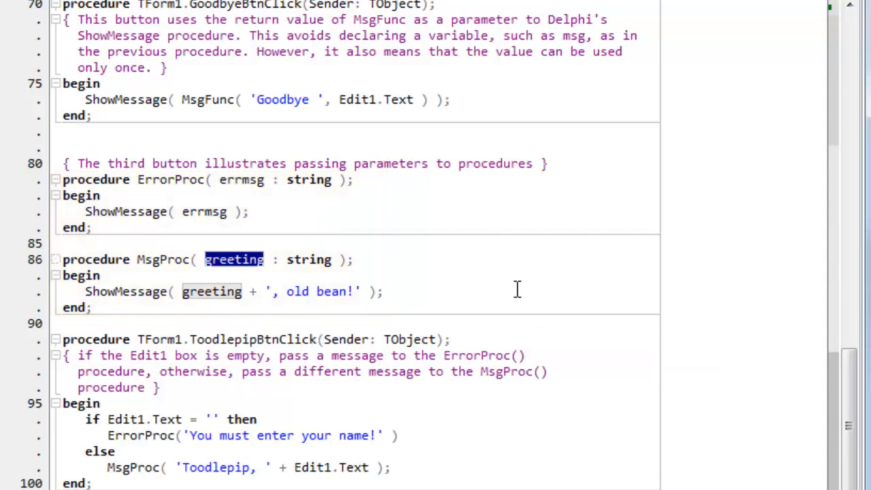
mouse_move(487, 279)
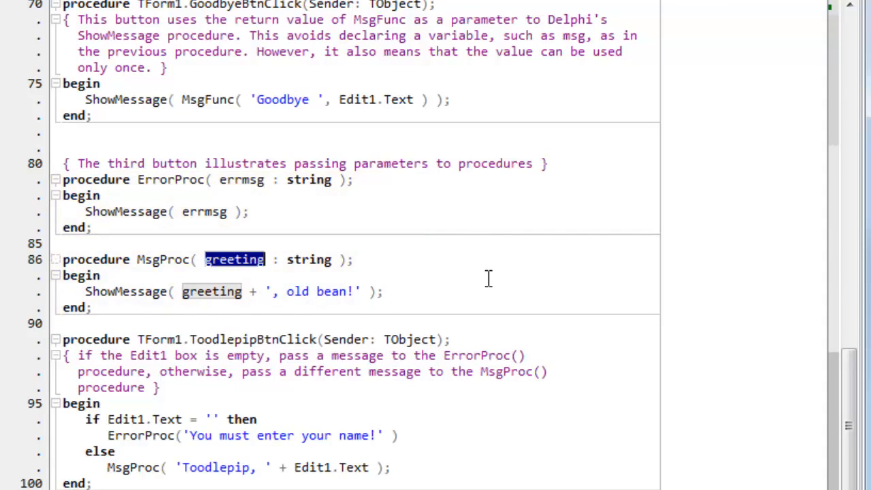
mouse_move(474, 275)
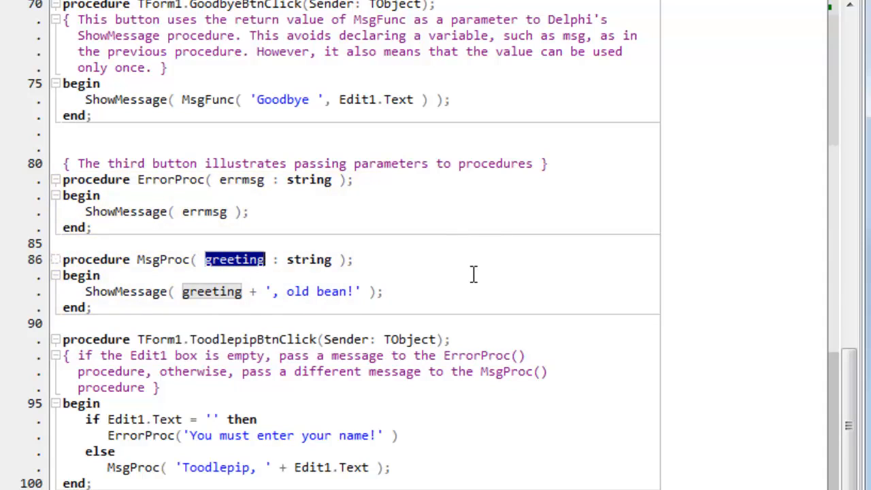
mouse_move(313, 323)
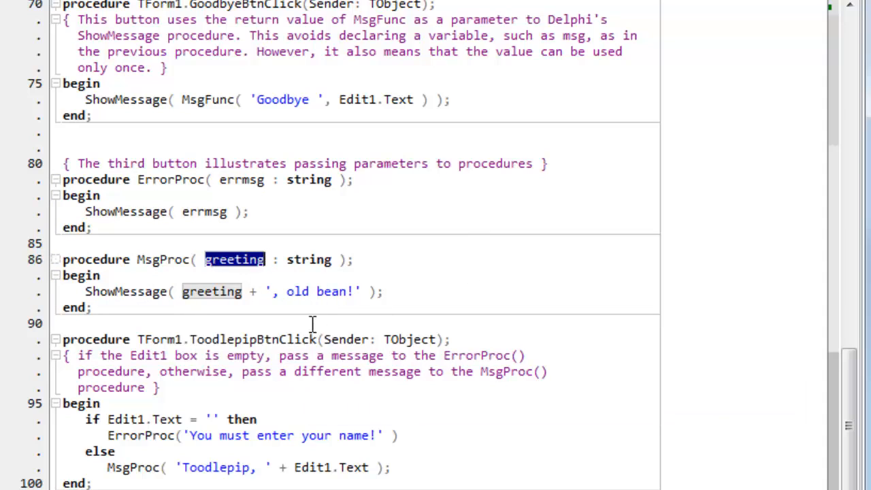
mouse_move(175, 452)
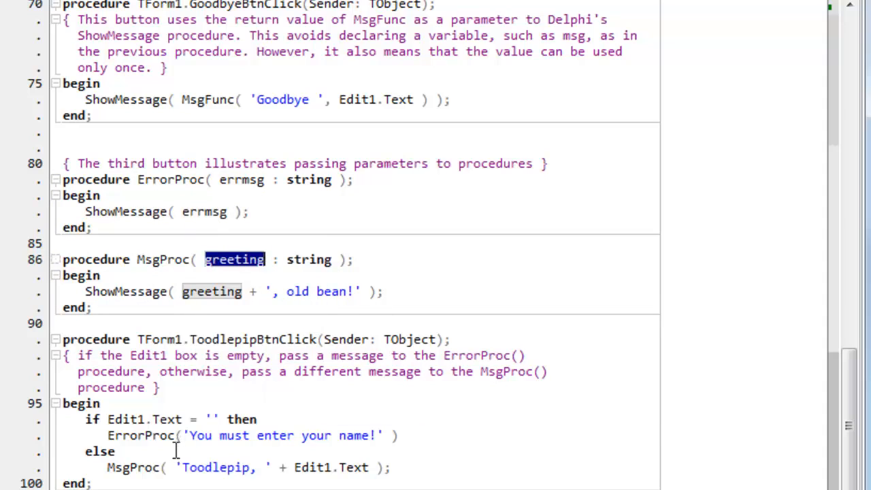
mouse_move(287, 379)
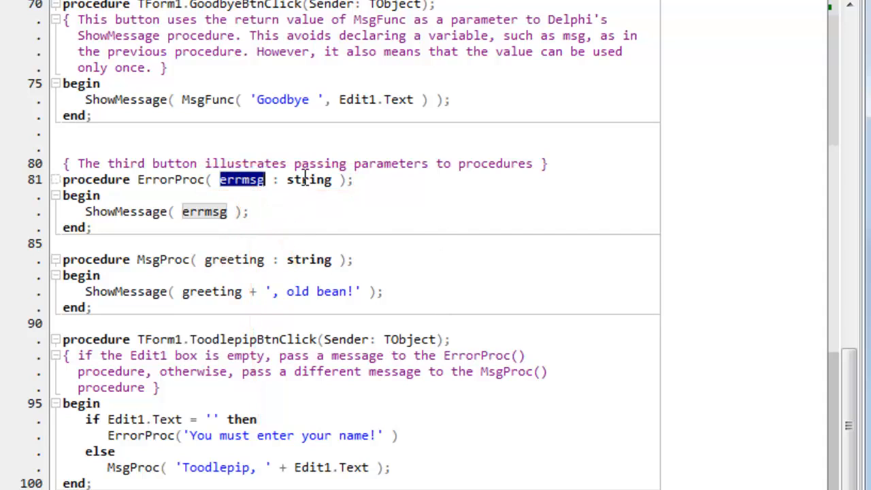
double_click(308, 180)
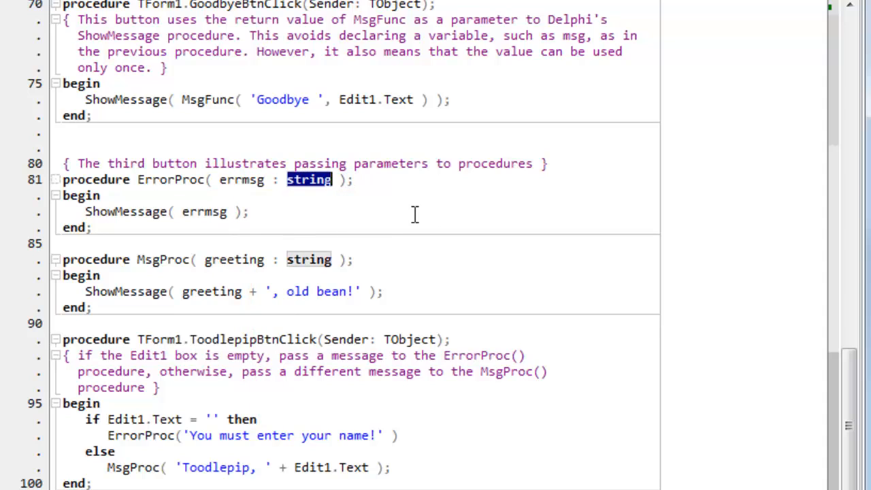
mouse_move(244, 198)
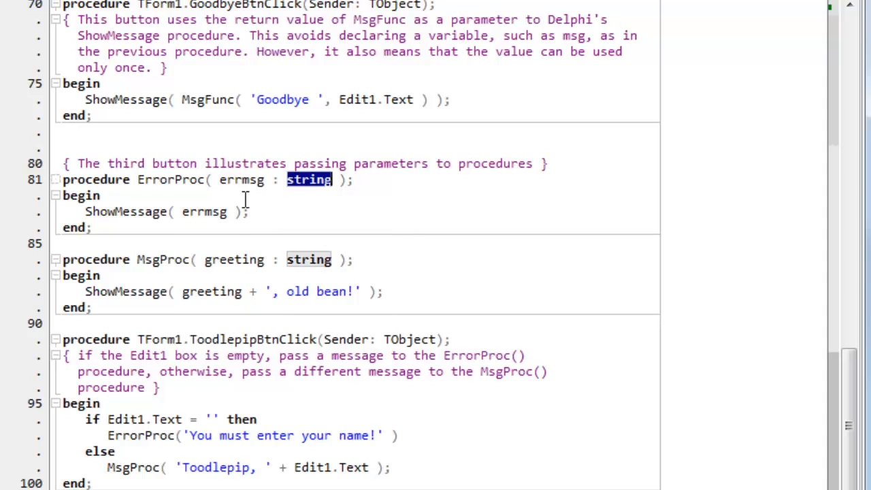
mouse_move(284, 204)
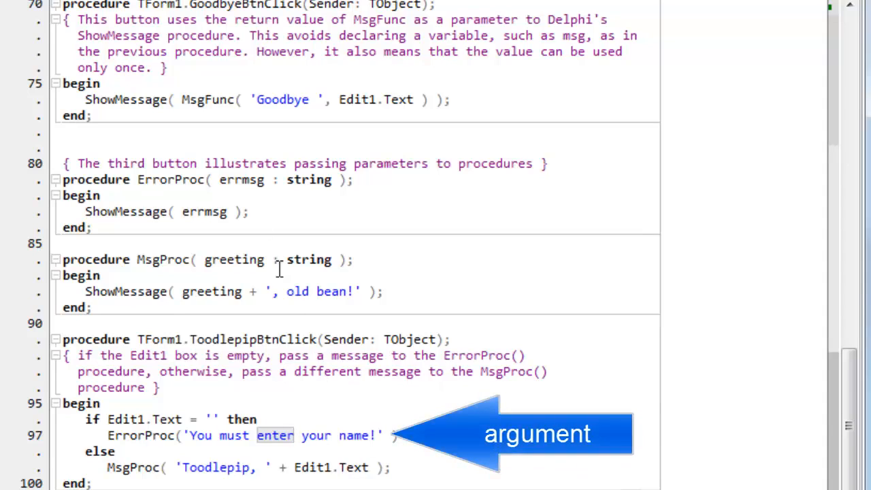
double_click(242, 180)
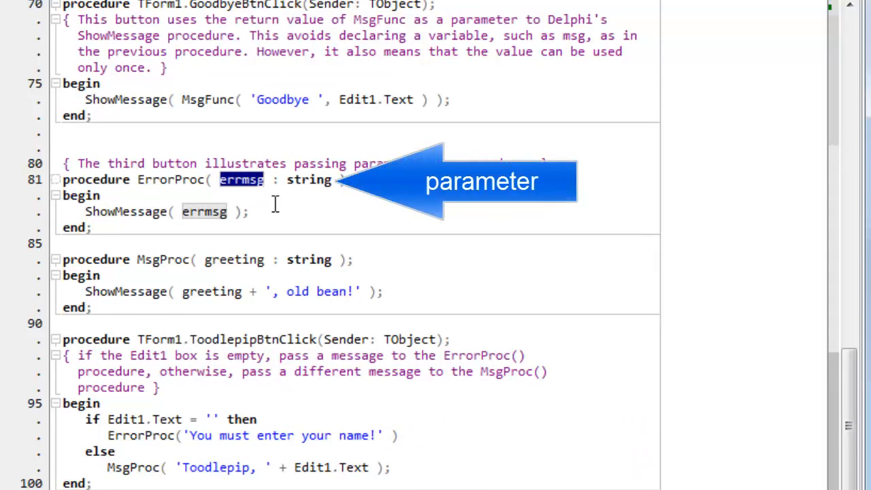
mouse_move(307, 237)
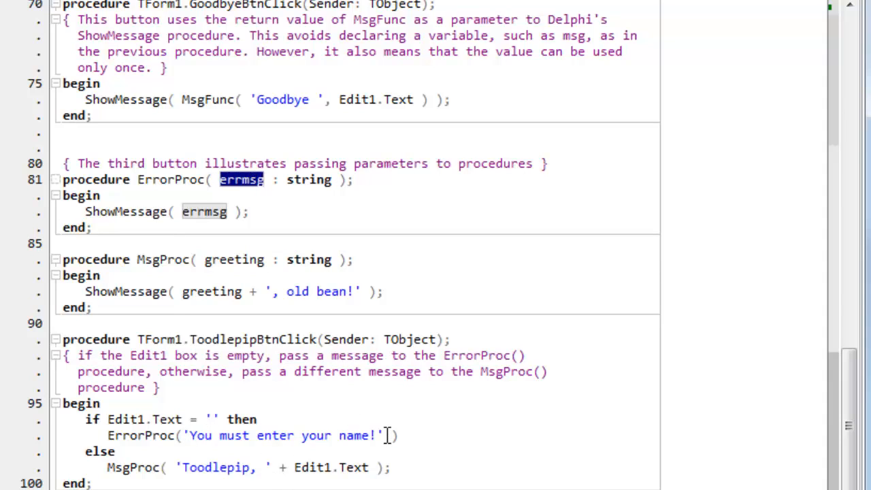
click(386, 436)
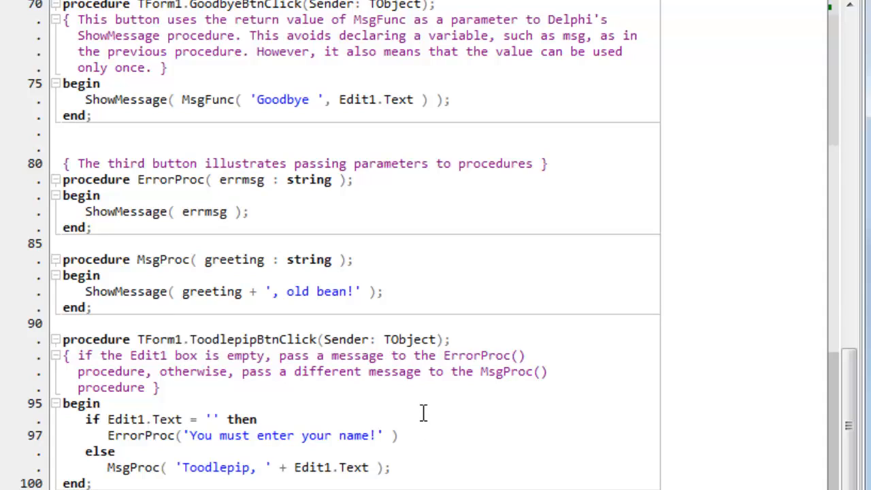
click(384, 435)
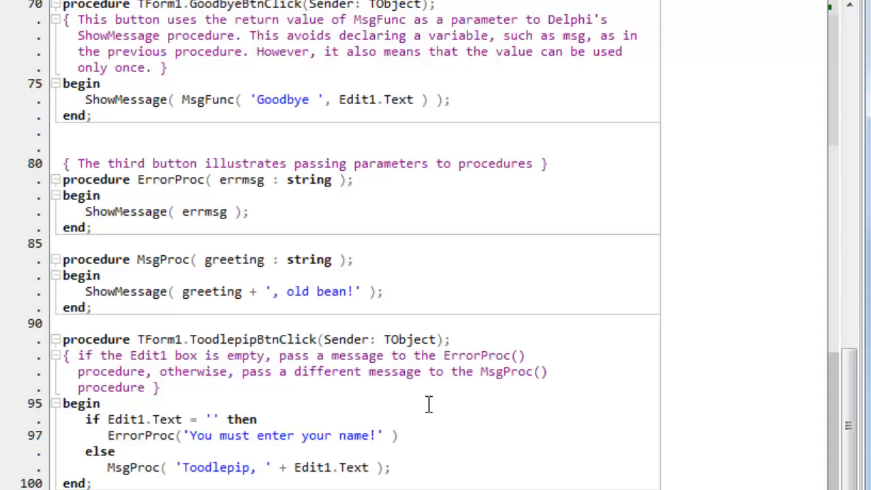
Highlight MsgFunc's parameter type colon and the username use in its if condition.
scroll(up, 3)
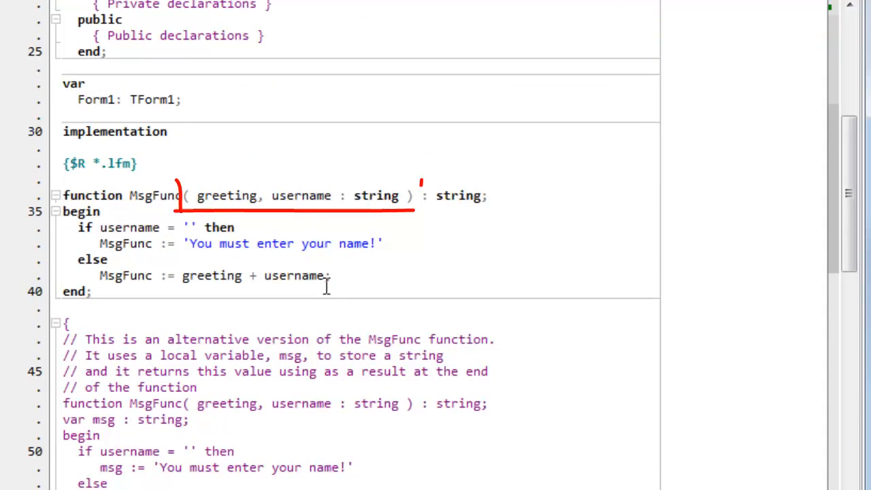
mouse_move(299, 196)
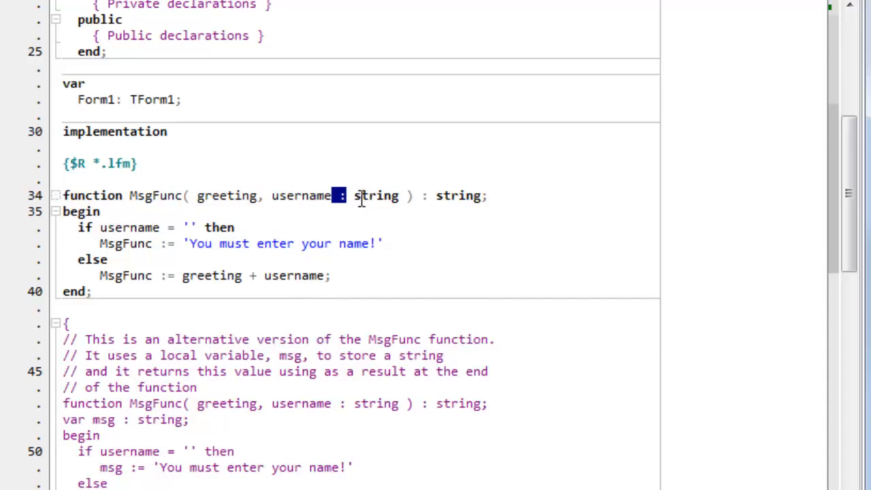
double_click(375, 196)
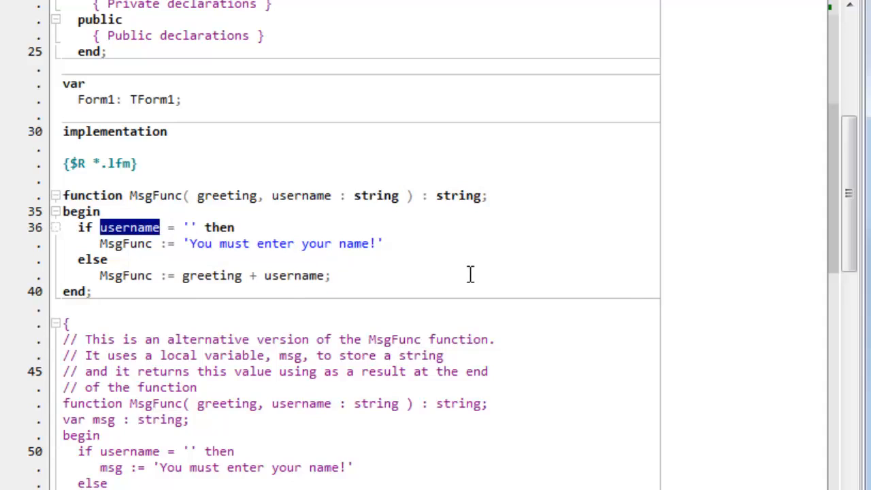
double_click(130, 226)
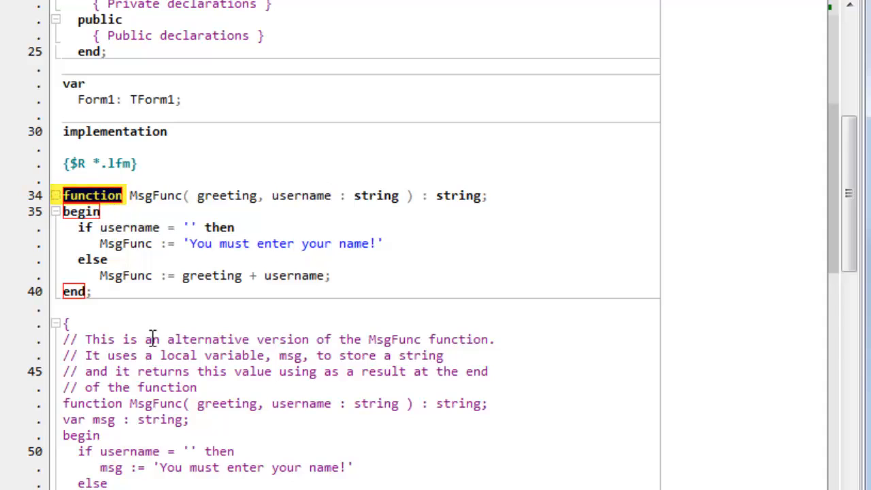
scroll(down, 3)
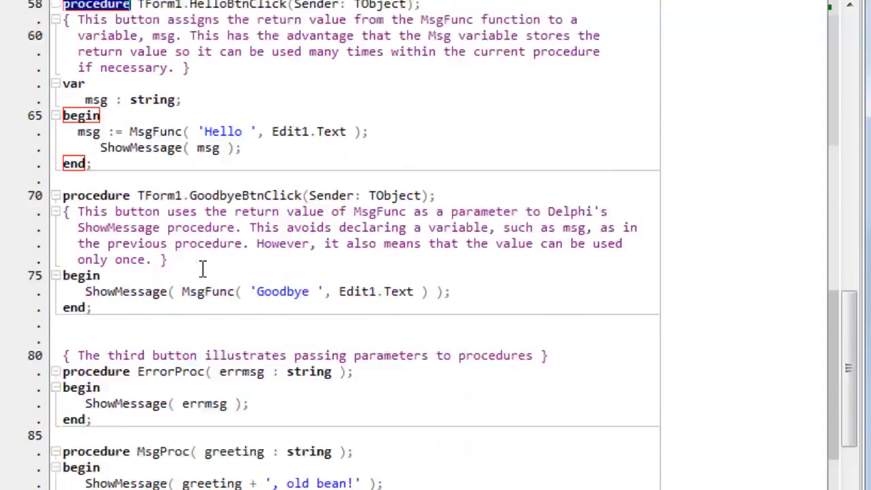
scroll(down, 3)
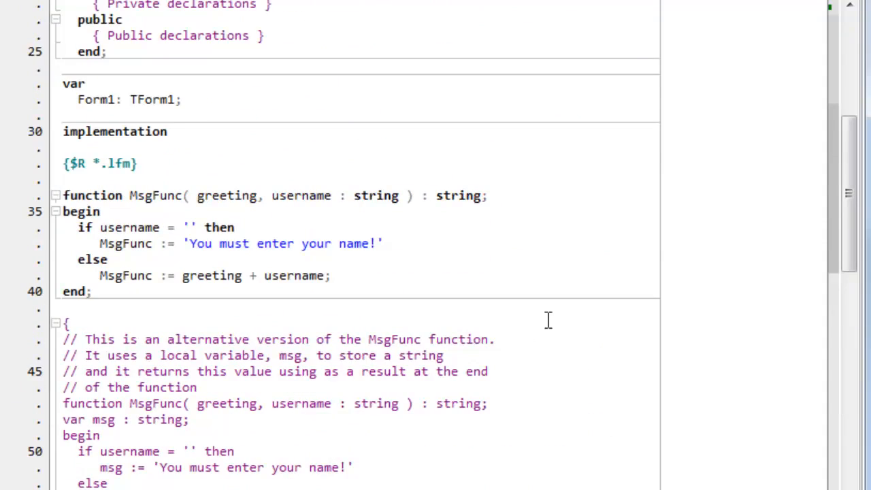
mouse_move(192, 199)
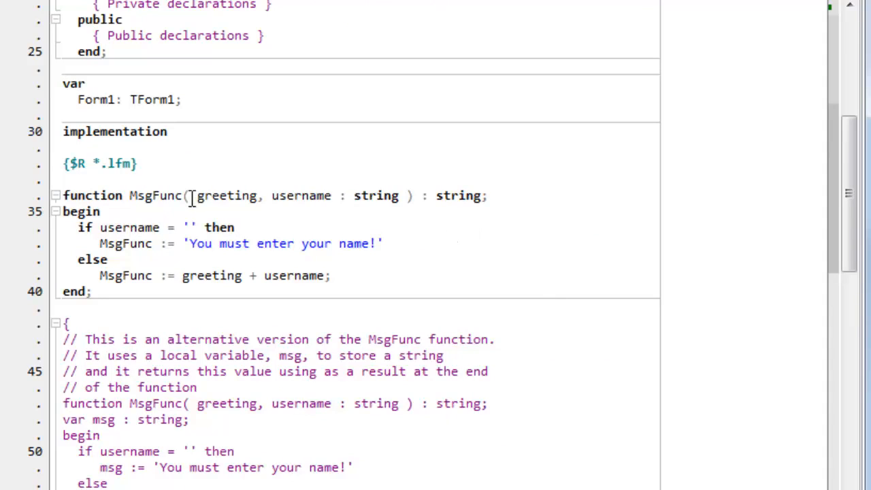
double_click(460, 196)
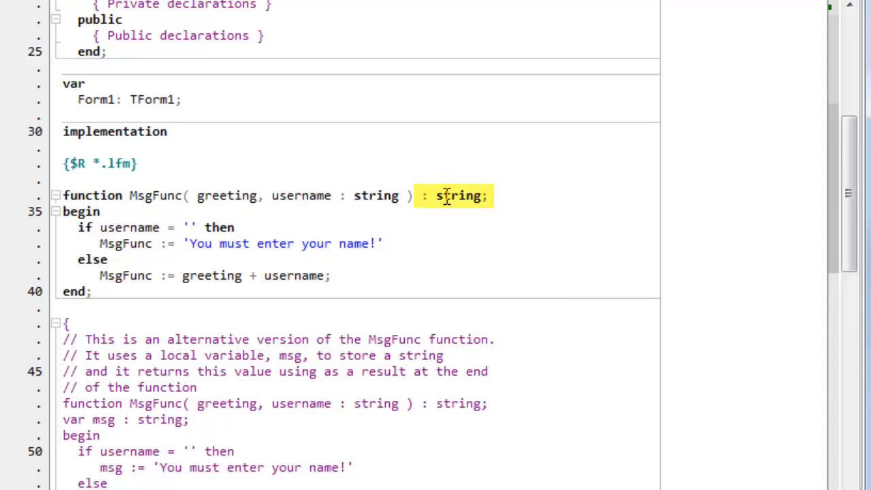
double_click(460, 196)
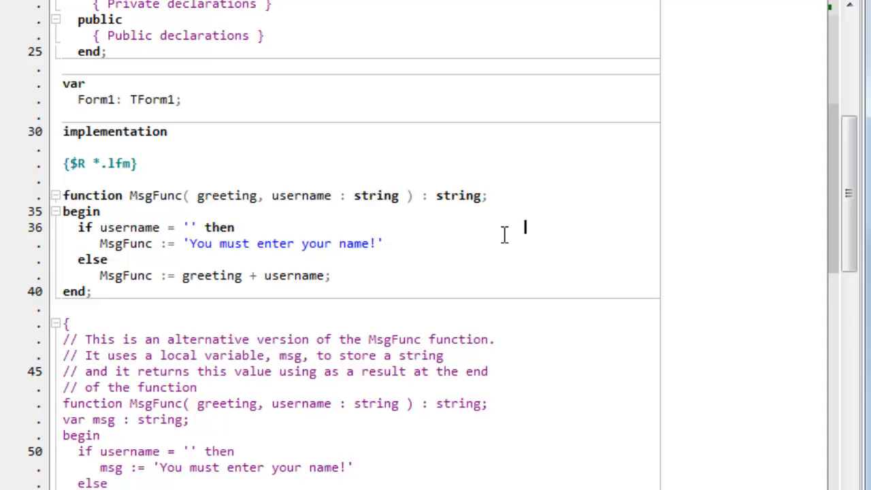
mouse_move(183, 294)
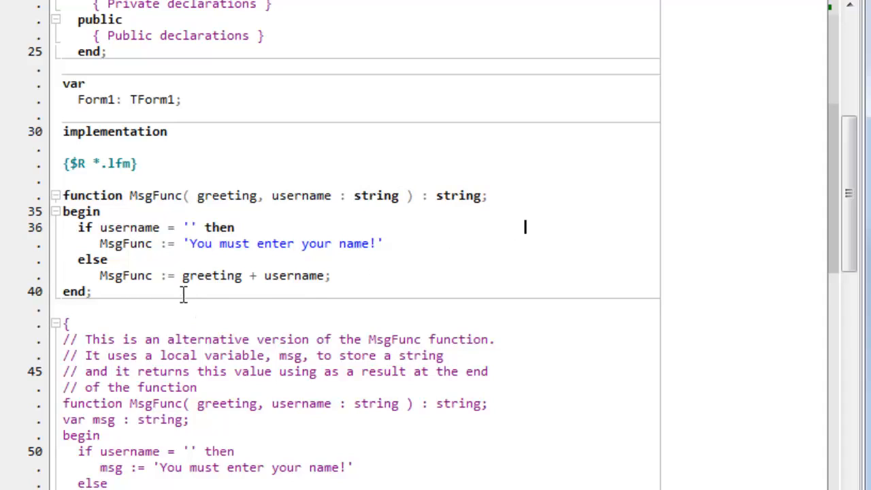
double_click(156, 196)
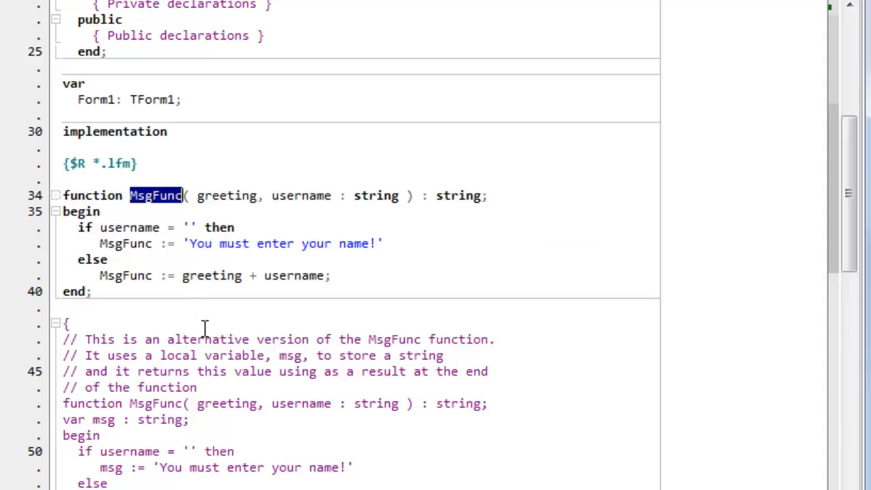
double_click(125, 242)
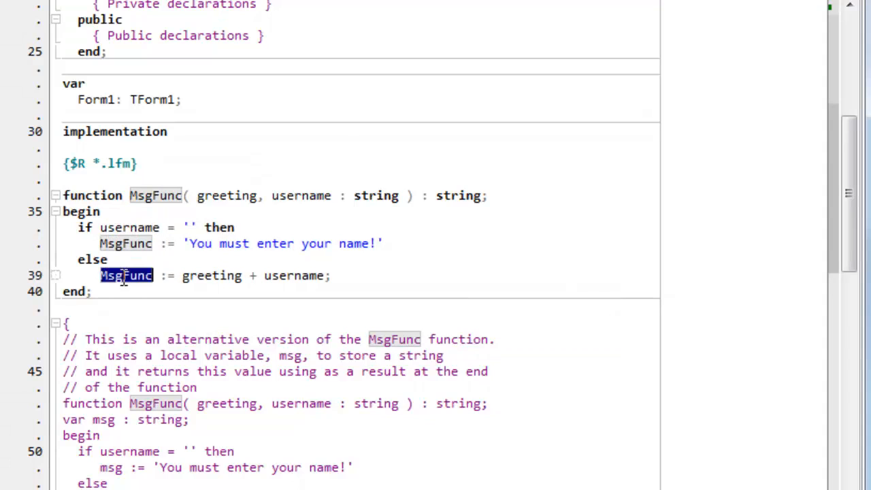
mouse_move(125, 274)
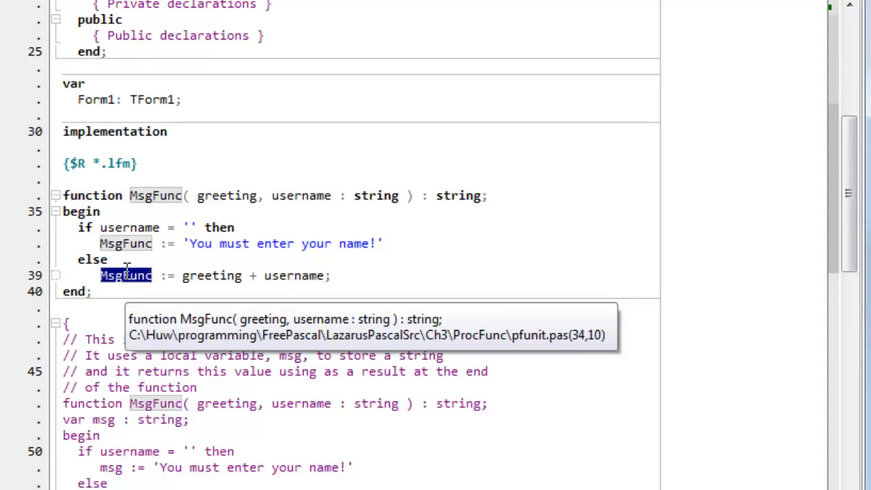
mouse_move(185, 243)
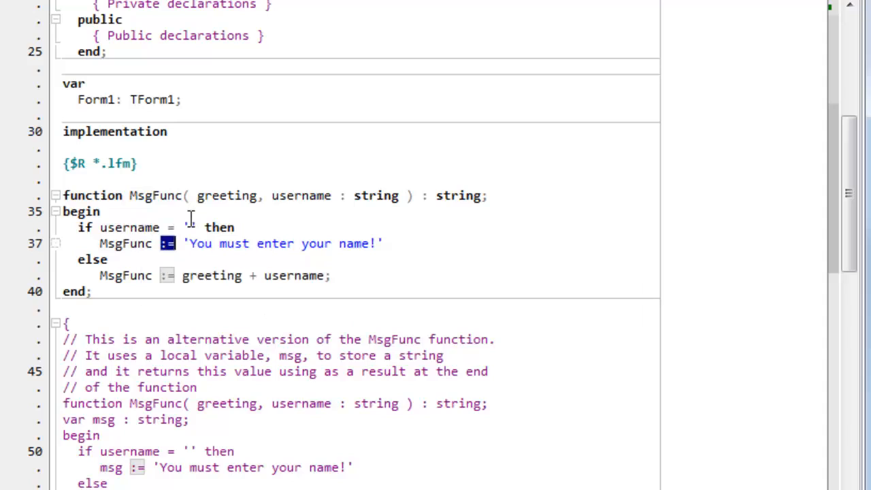
drag(185, 244, 384, 243)
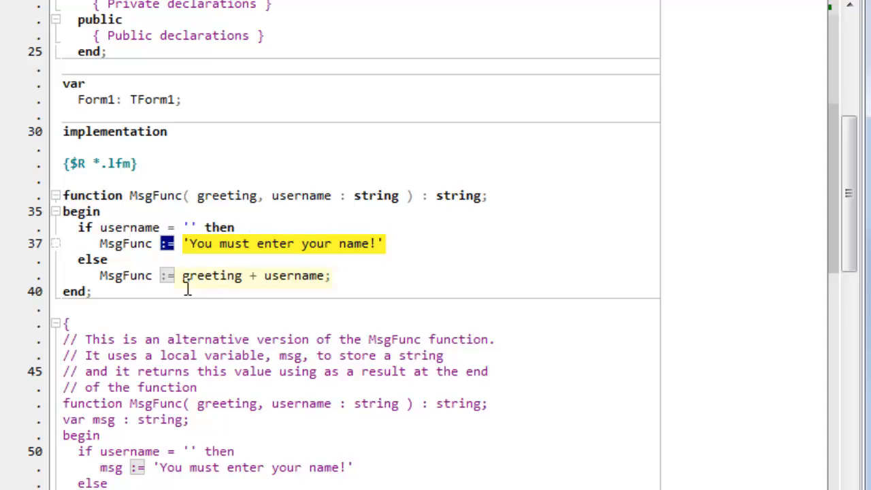
mouse_move(226, 196)
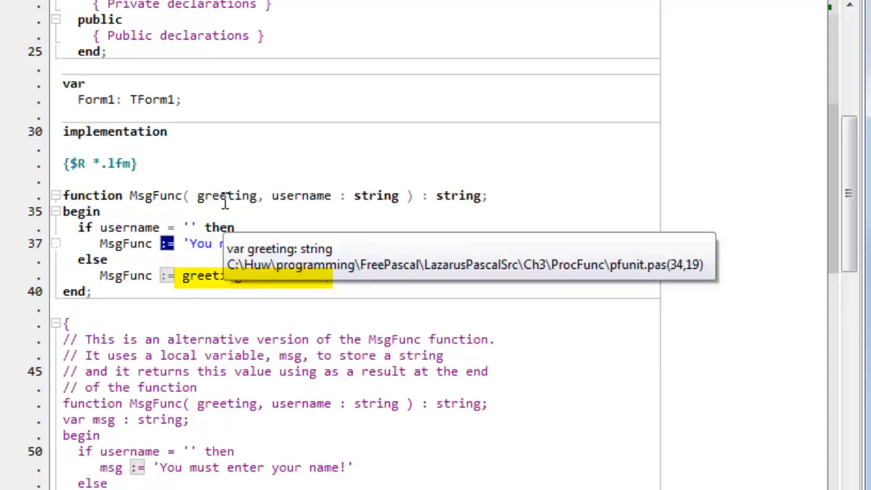
double_click(225, 196)
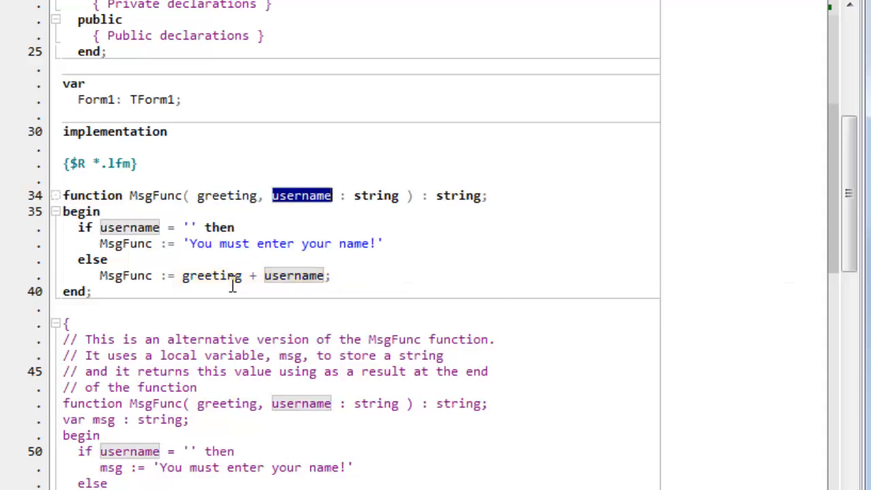
scroll(down, 3)
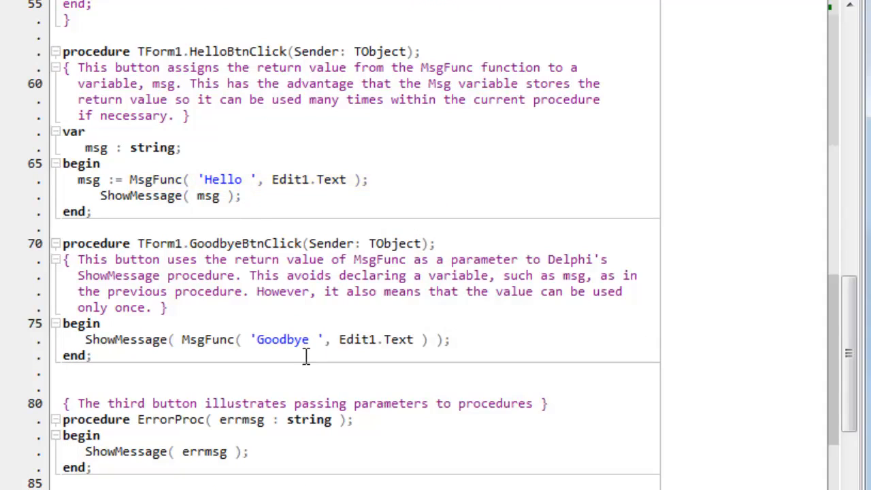
mouse_move(88, 180)
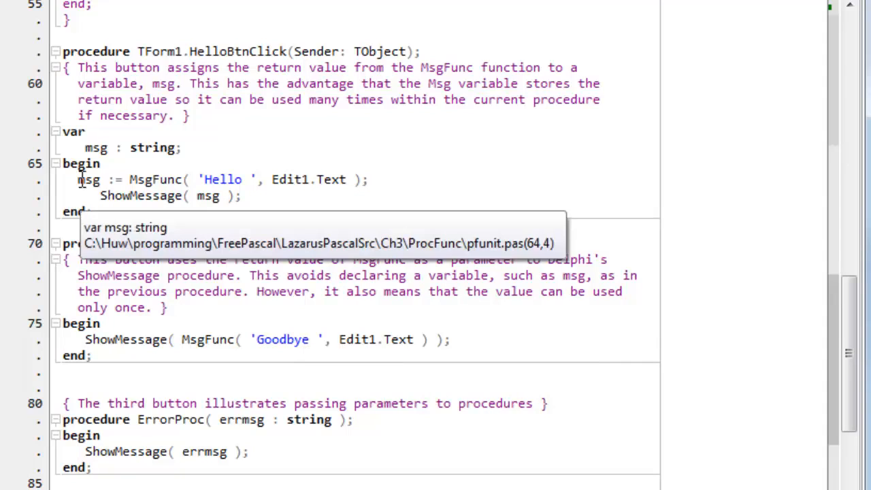
double_click(87, 180)
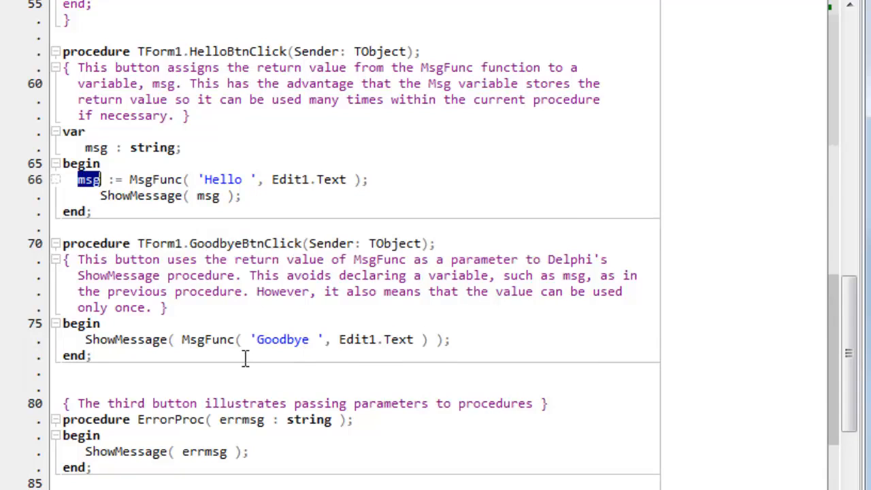
double_click(88, 179)
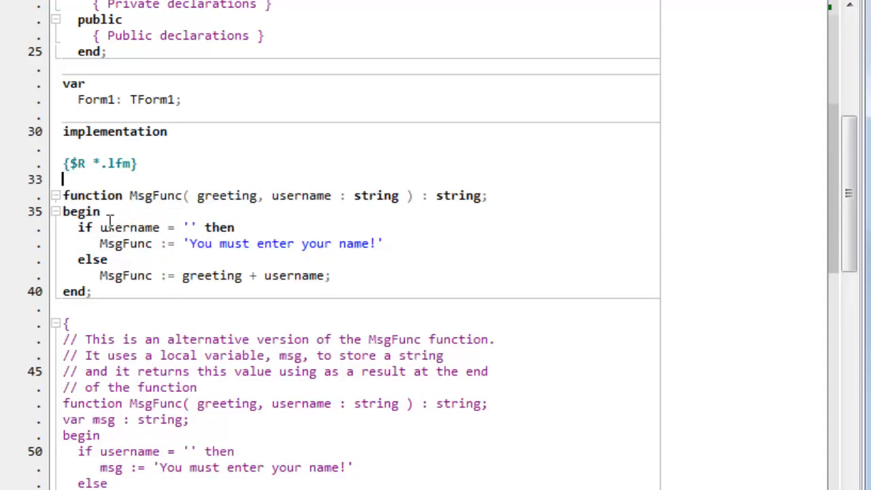
mouse_move(179, 248)
text(})
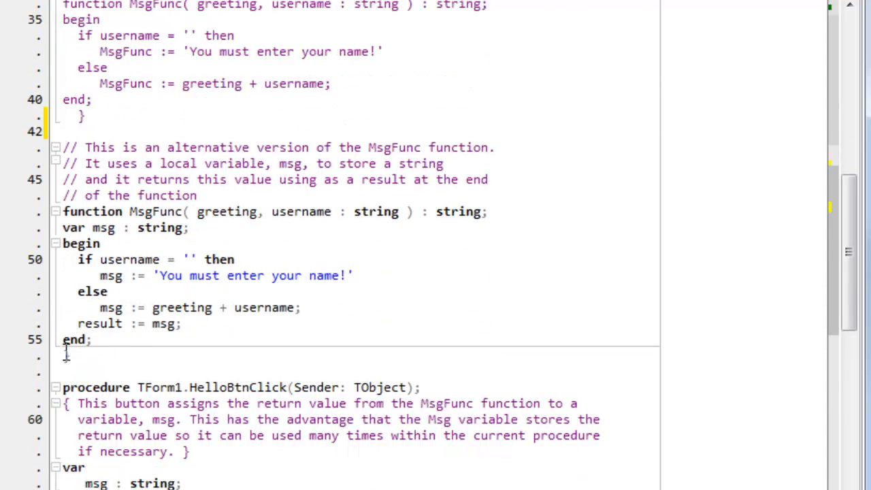
Remove the comment braces so the alternative MsgFunc with local msg becomes active.
click(65, 354)
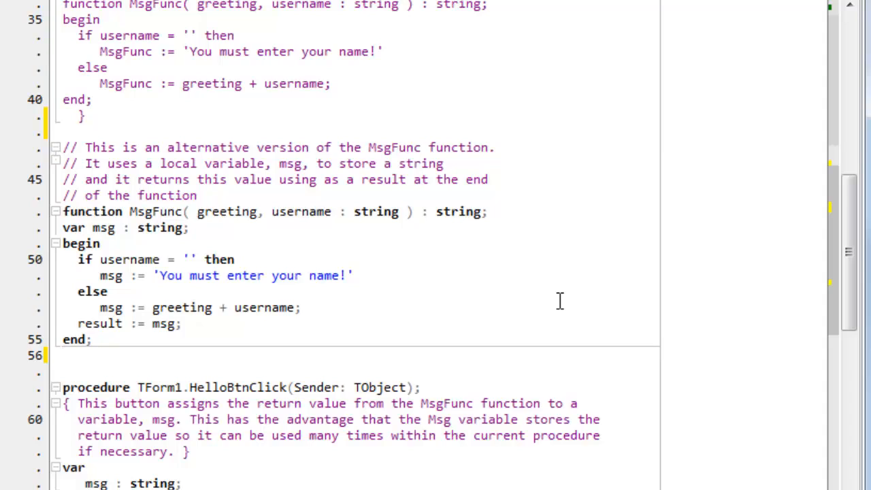
mouse_move(465, 250)
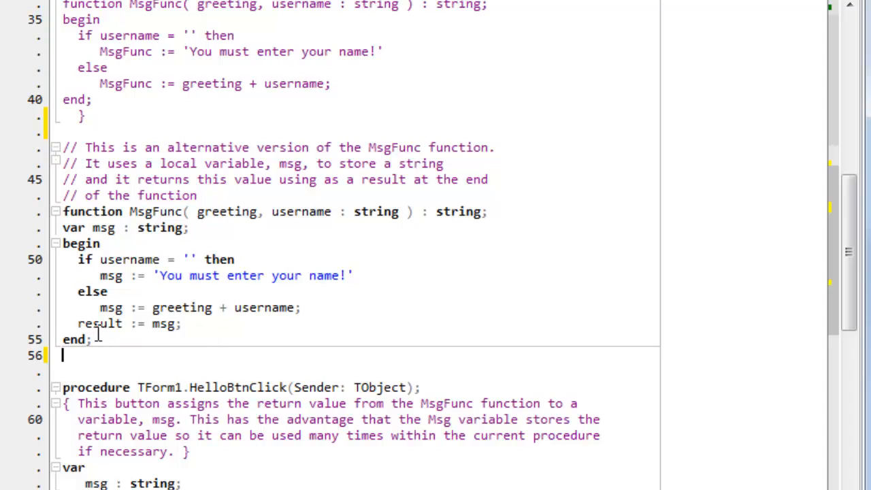
double_click(99, 324)
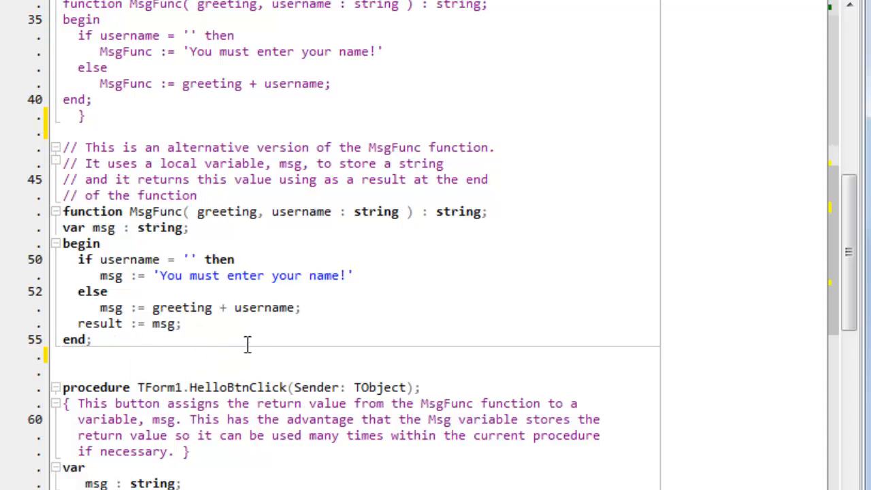
mouse_move(256, 335)
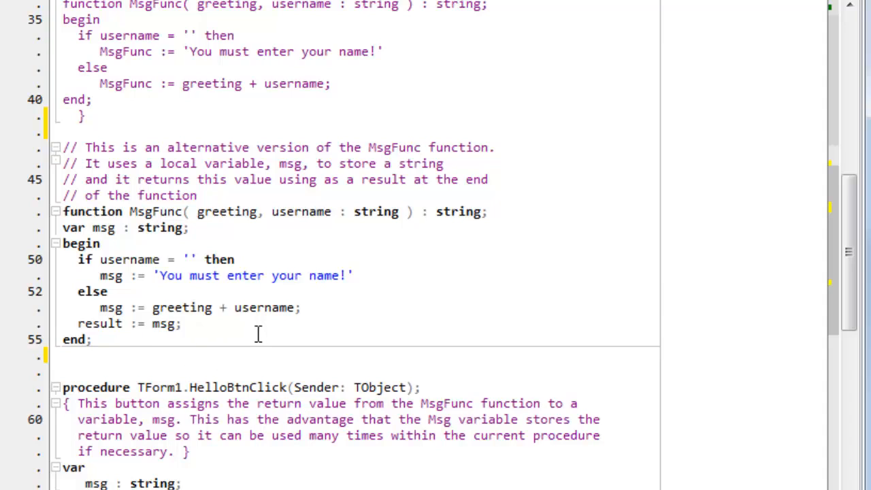
click(271, 291)
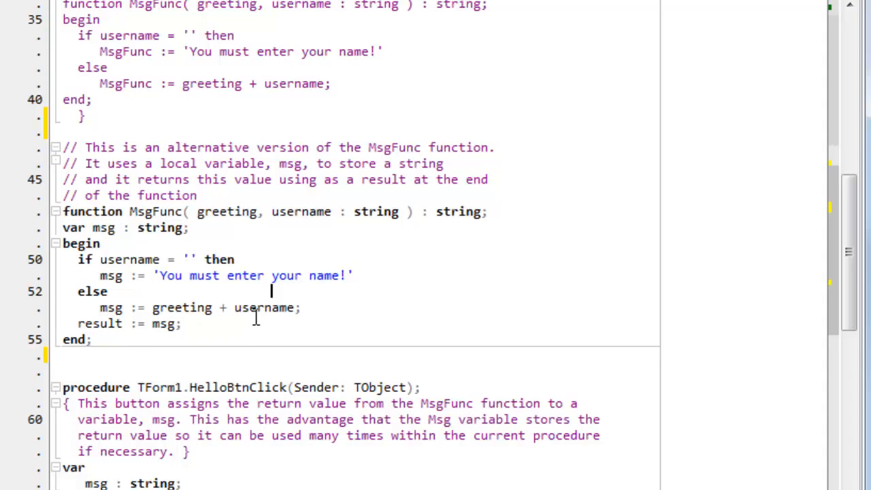
mouse_move(264, 308)
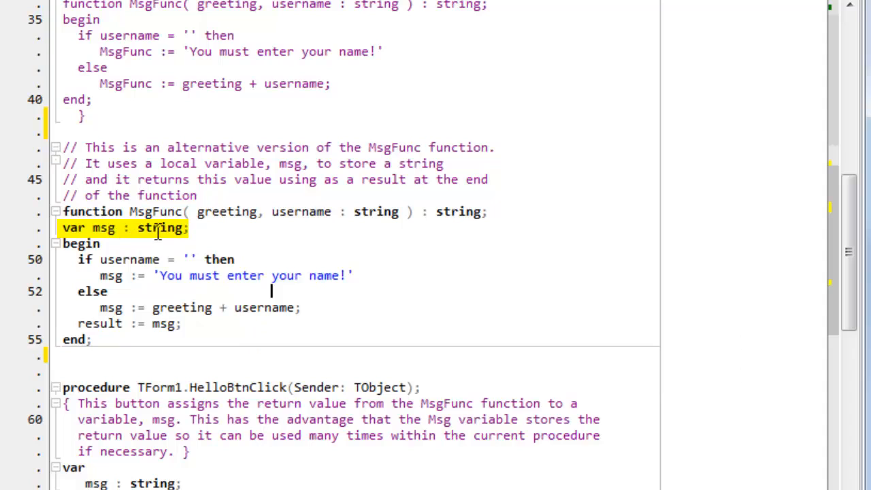
mouse_move(265, 307)
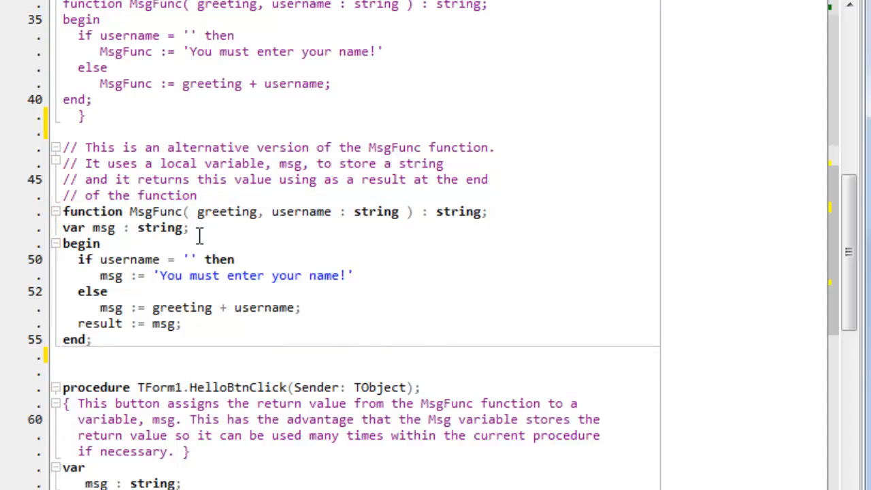
click(271, 291)
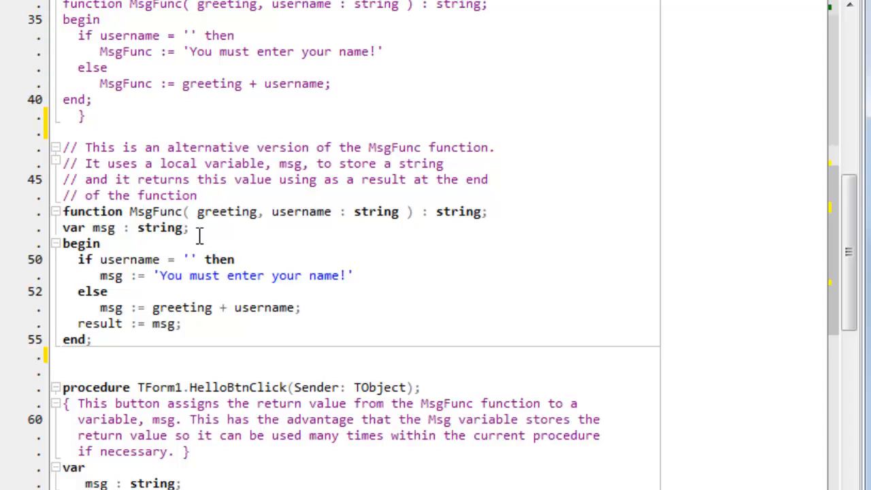
click(270, 291)
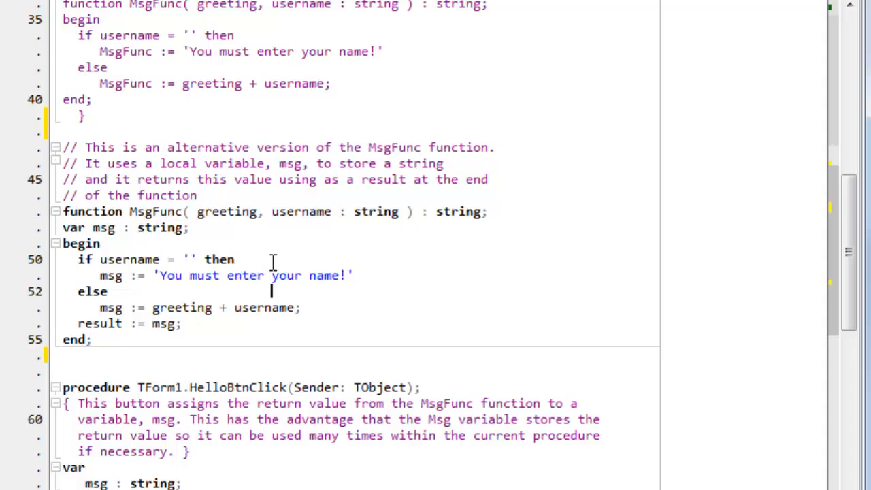
double_click(227, 210)
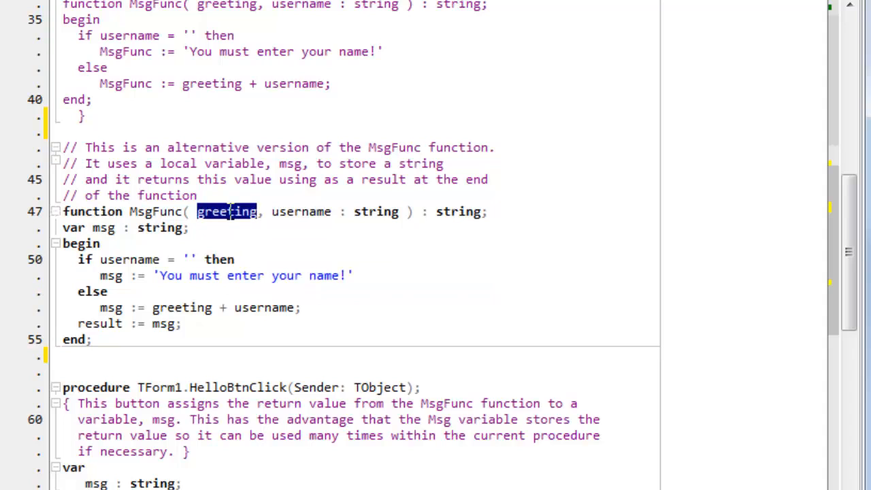
double_click(300, 212)
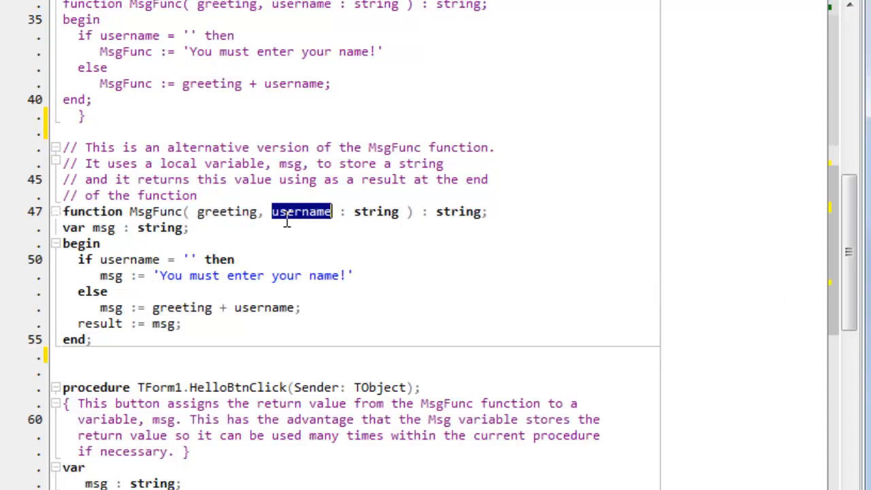
double_click(103, 227)
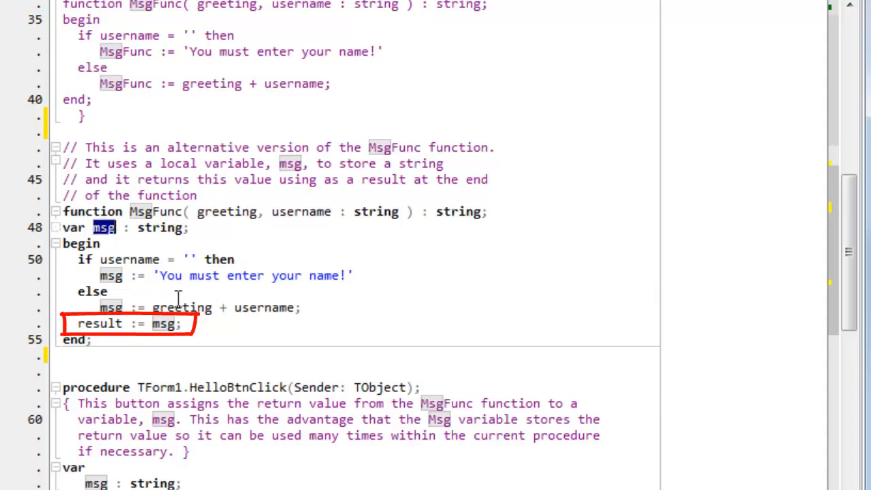
mouse_move(283, 340)
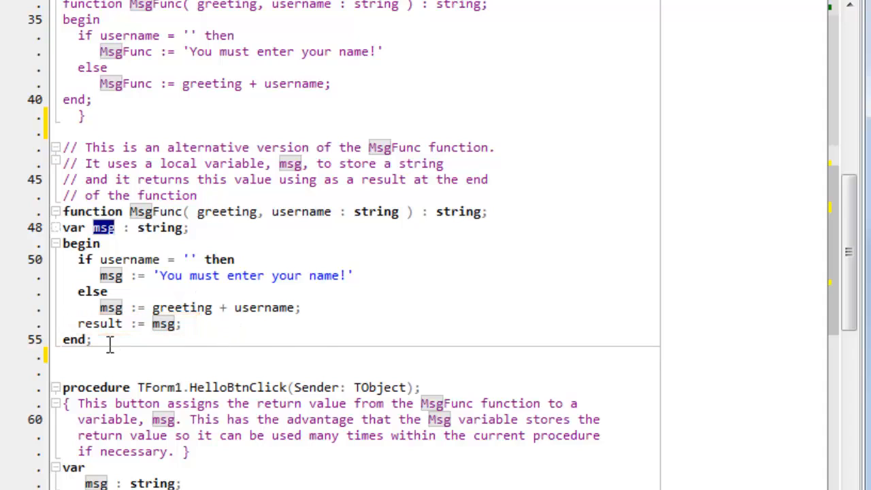
double_click(101, 324)
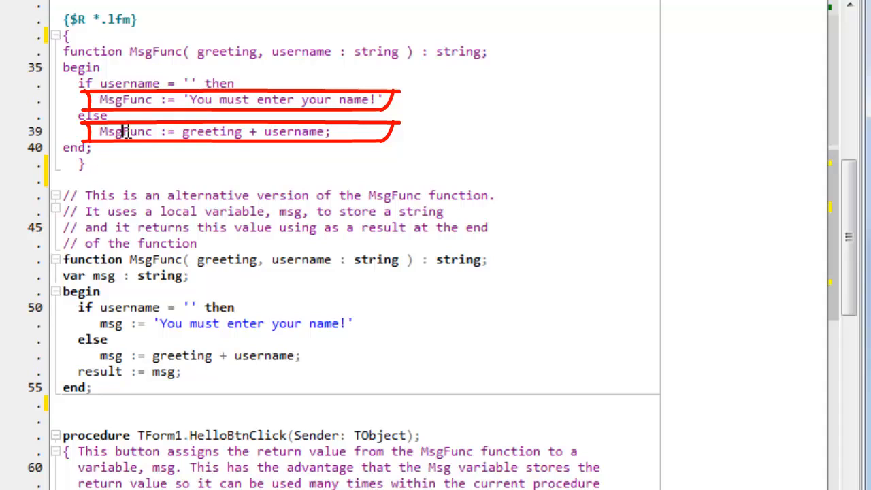
double_click(125, 131)
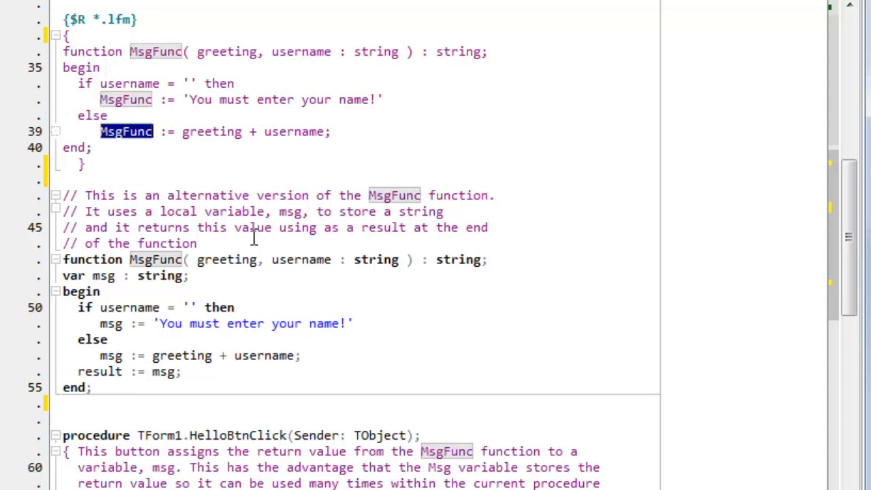
double_click(99, 372)
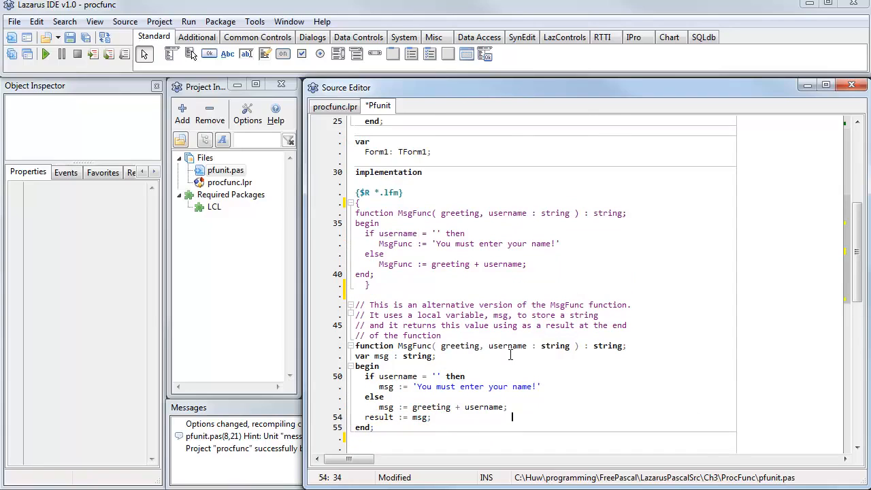
scroll(down, 3)
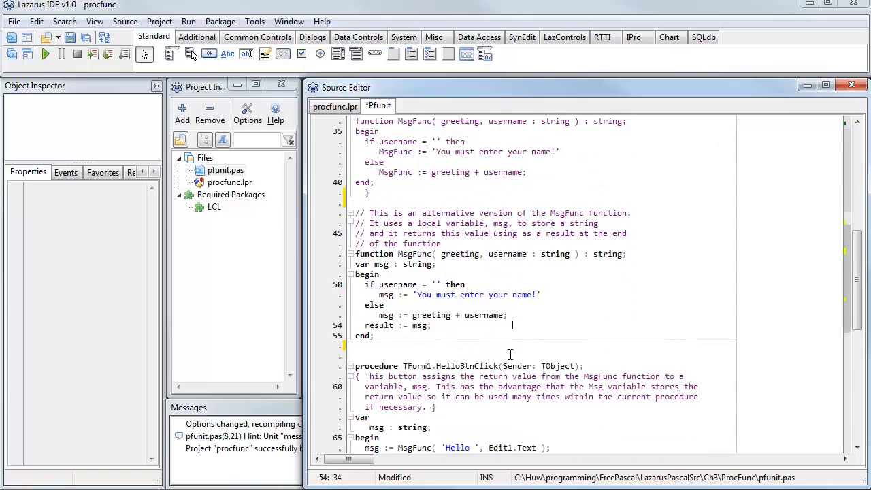